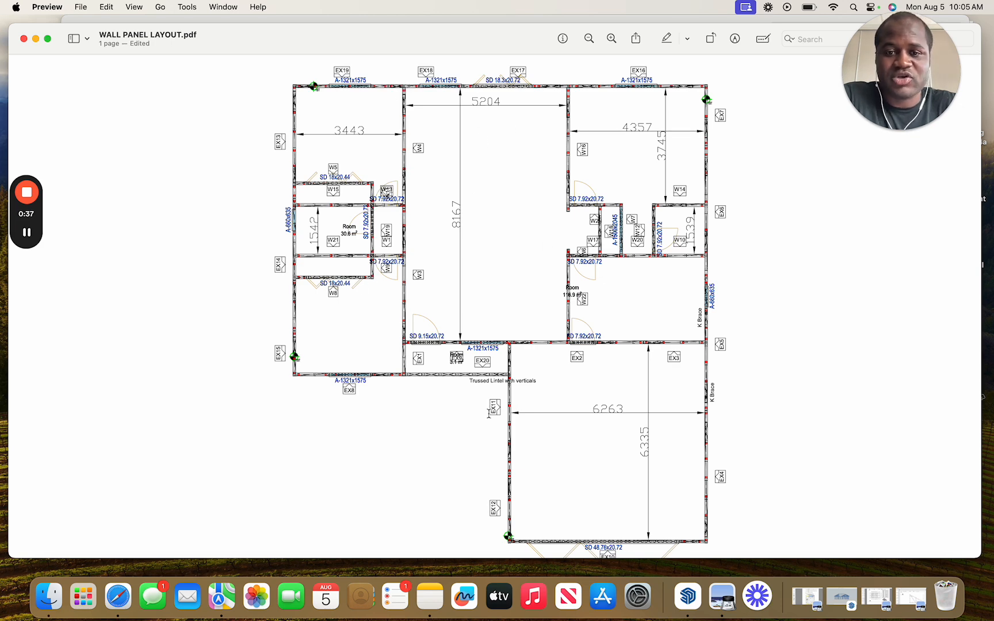
mouse_move(679, 293)
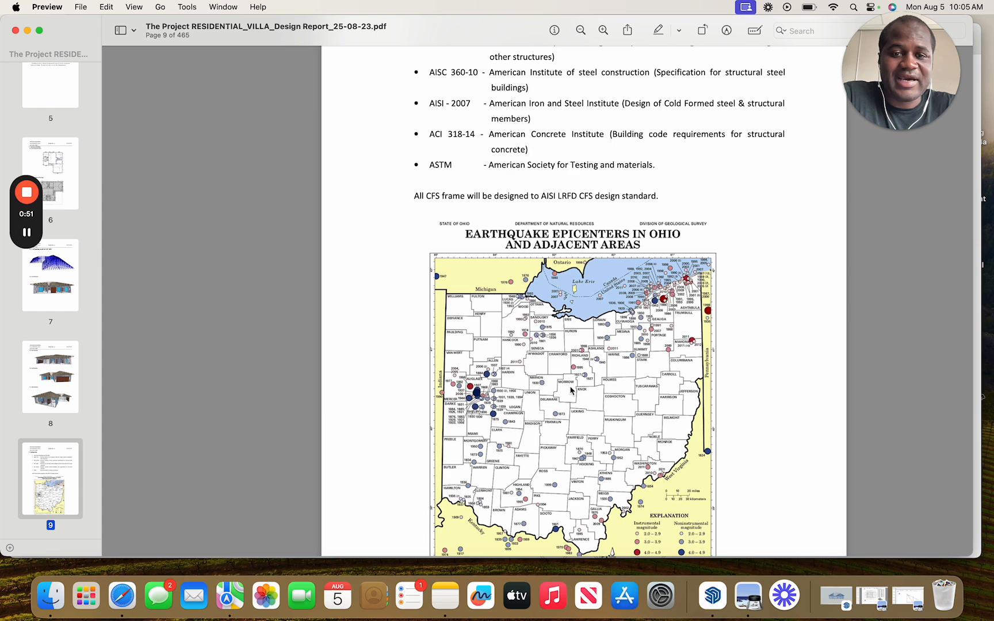
Page down through the wind, risk and seismic maps and the stud calculation pages of the report
scroll(down, 3)
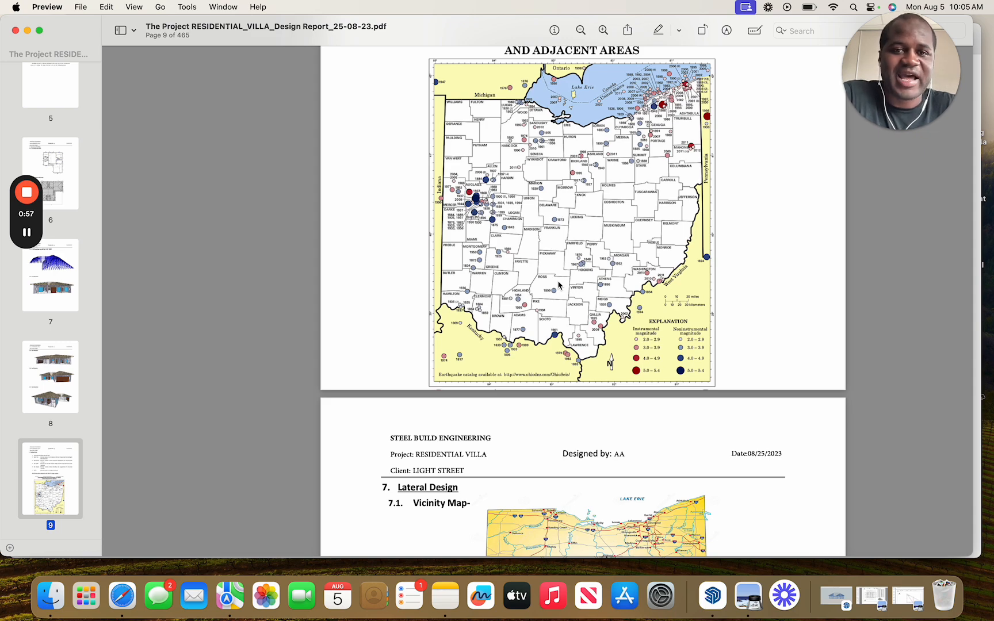
scroll(down, 3)
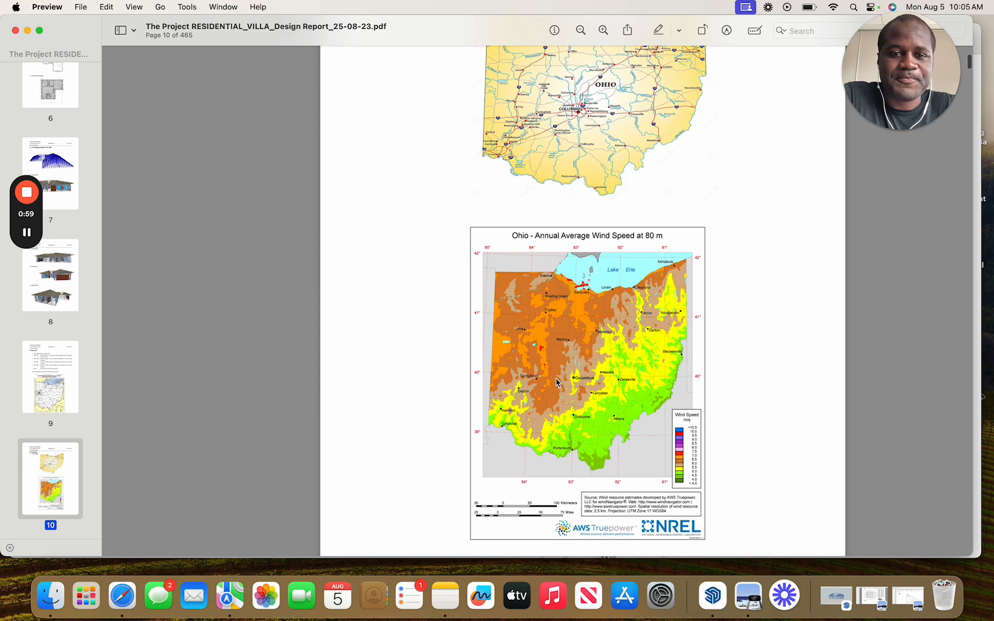
scroll(down, 3)
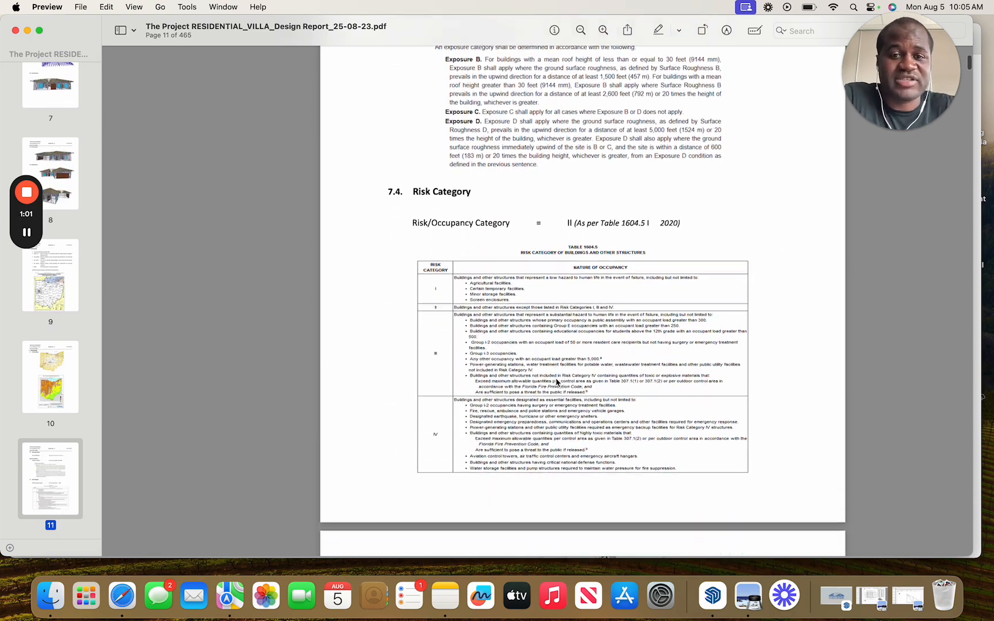
scroll(down, 3)
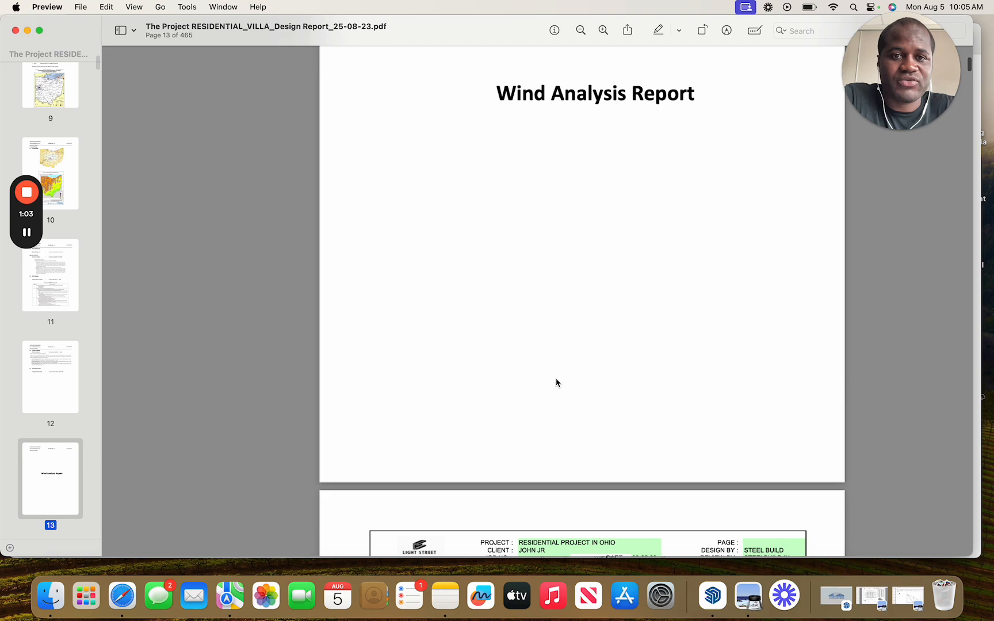
scroll(down, 3)
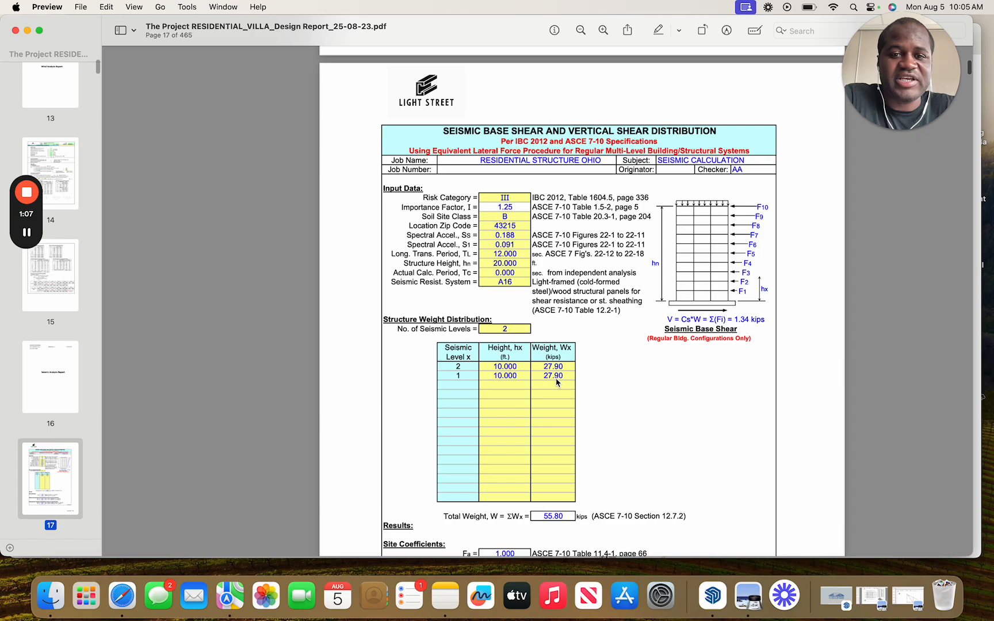
scroll(down, 3)
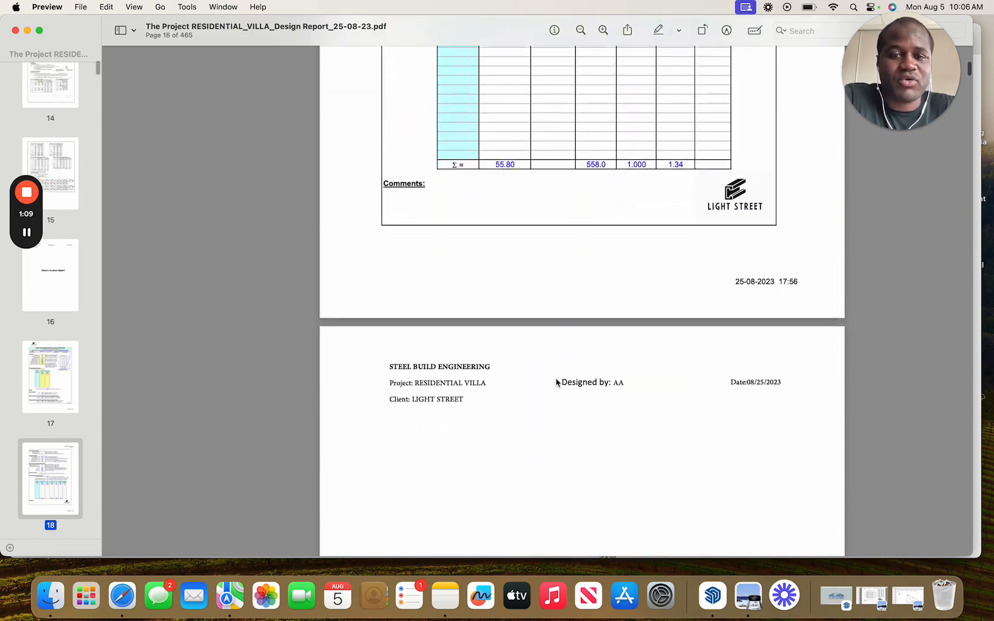
Continue past the panel layout pages to page 36, the EX1 wall panel drawing with its piece list
scroll(down, 3)
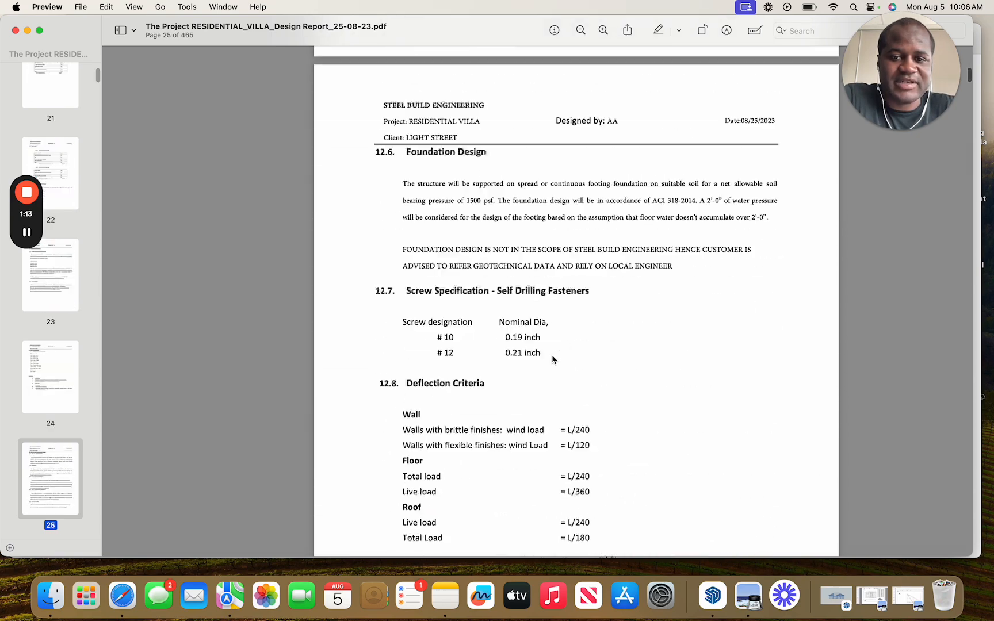
scroll(down, 3)
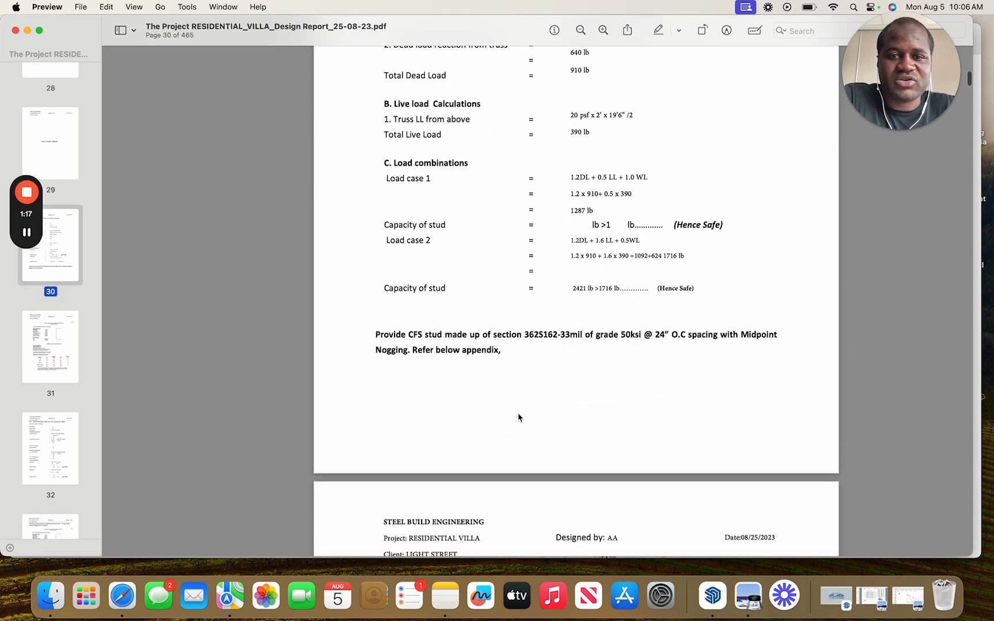
scroll(down, 3)
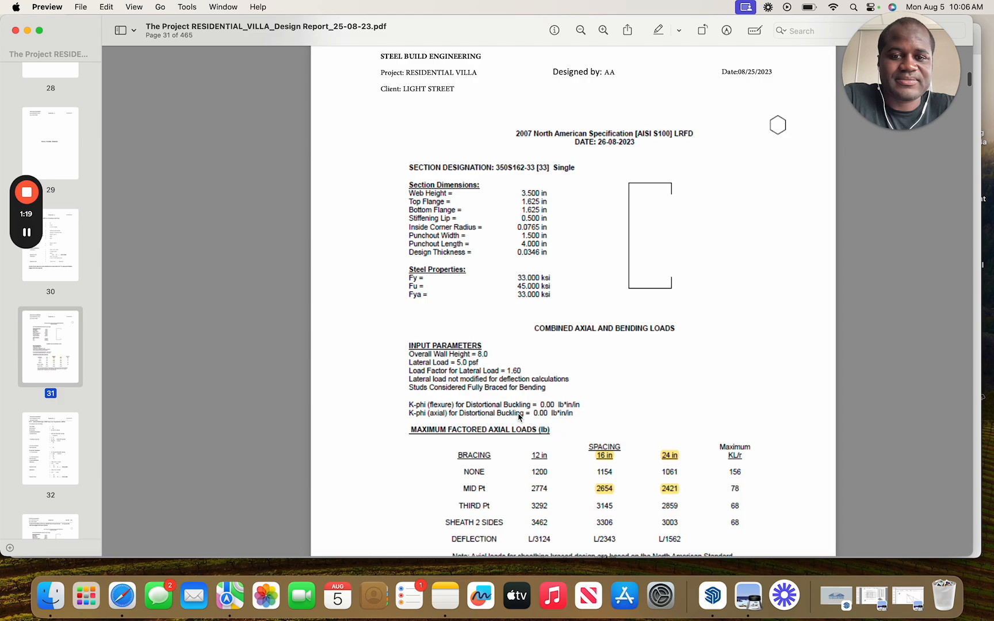
scroll(down, 3)
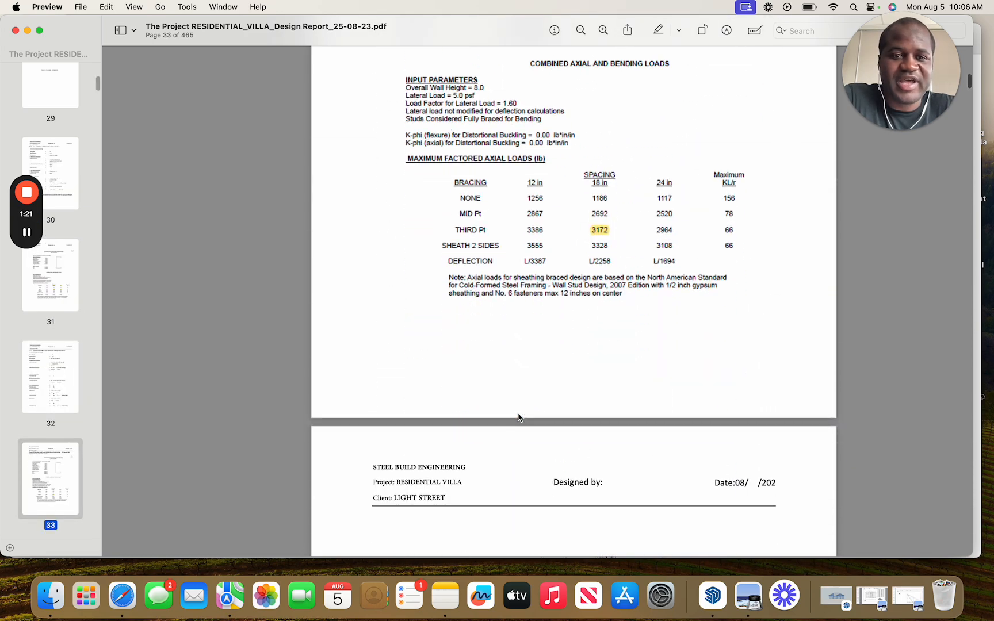
scroll(down, 3)
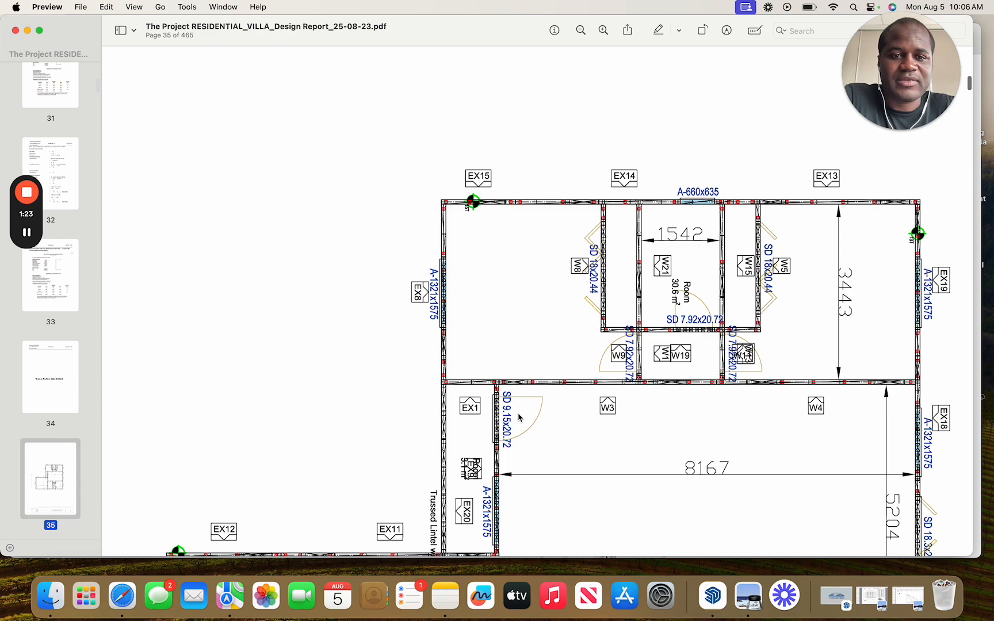
scroll(down, 3)
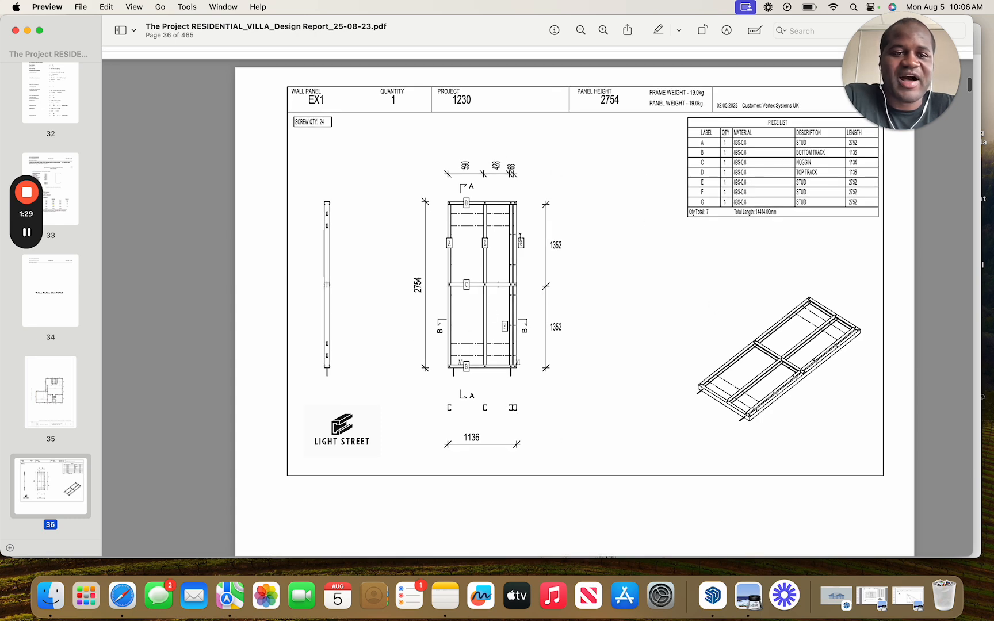
mouse_move(477, 308)
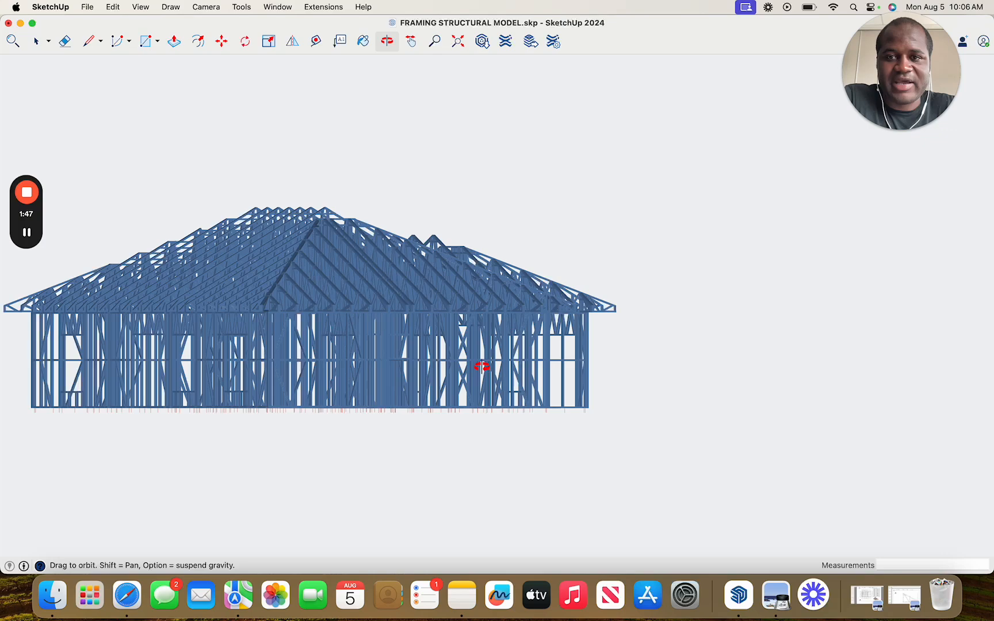
Orbit the framing model to face its front and zoom in closer on it
drag(482, 366, 412, 418)
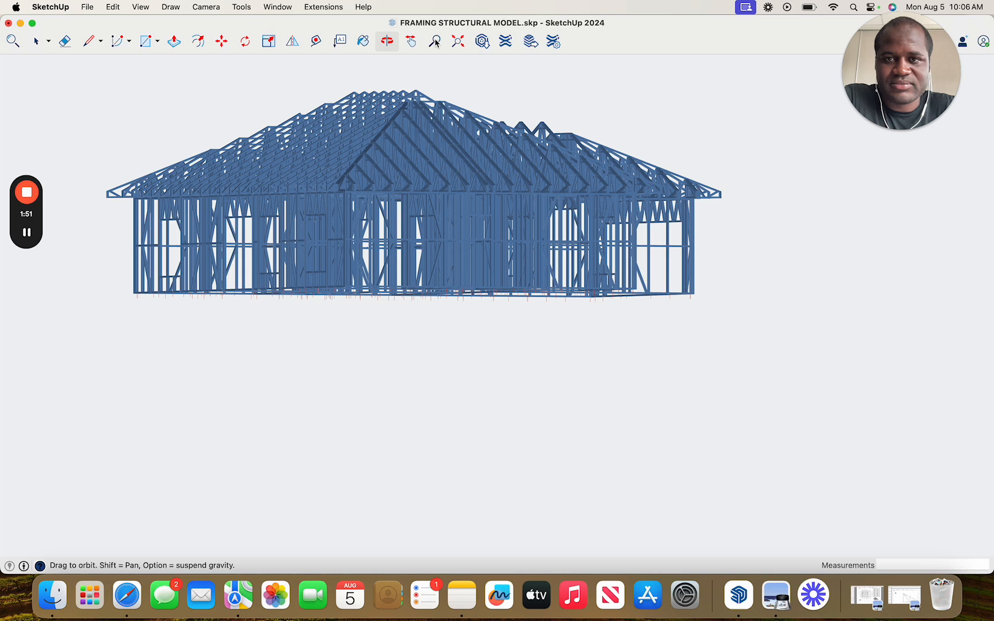
click(434, 42)
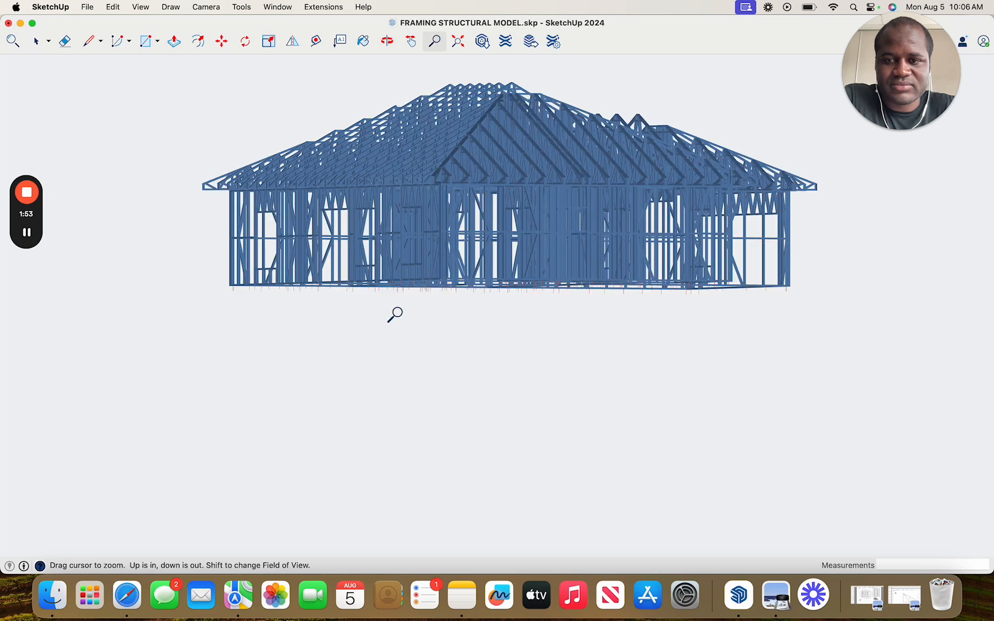
drag(393, 314, 670, 364)
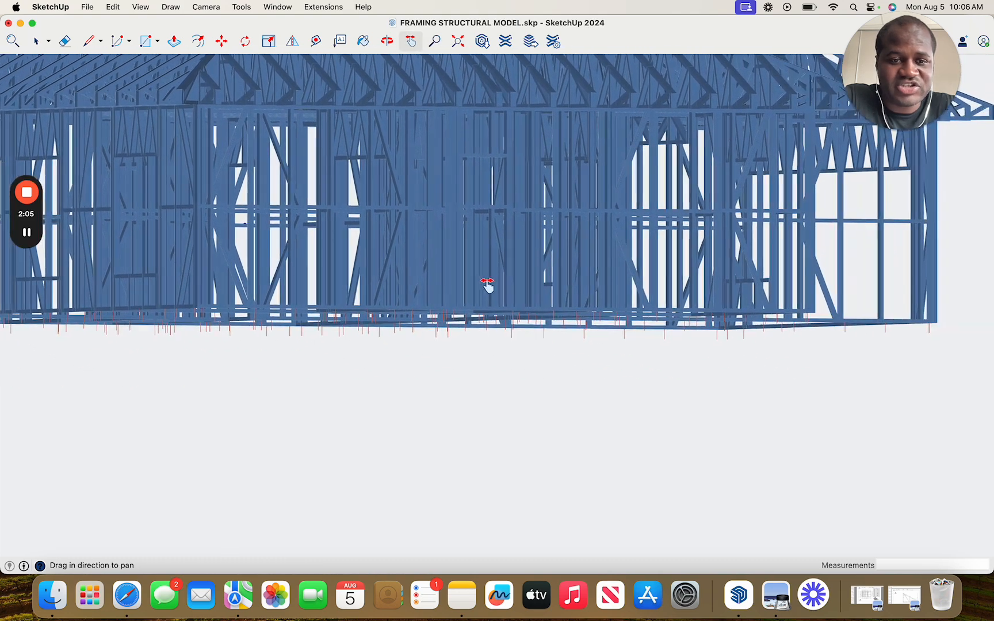
Pan across the wall studs and bring the roof trusses into view
drag(487, 287, 485, 293)
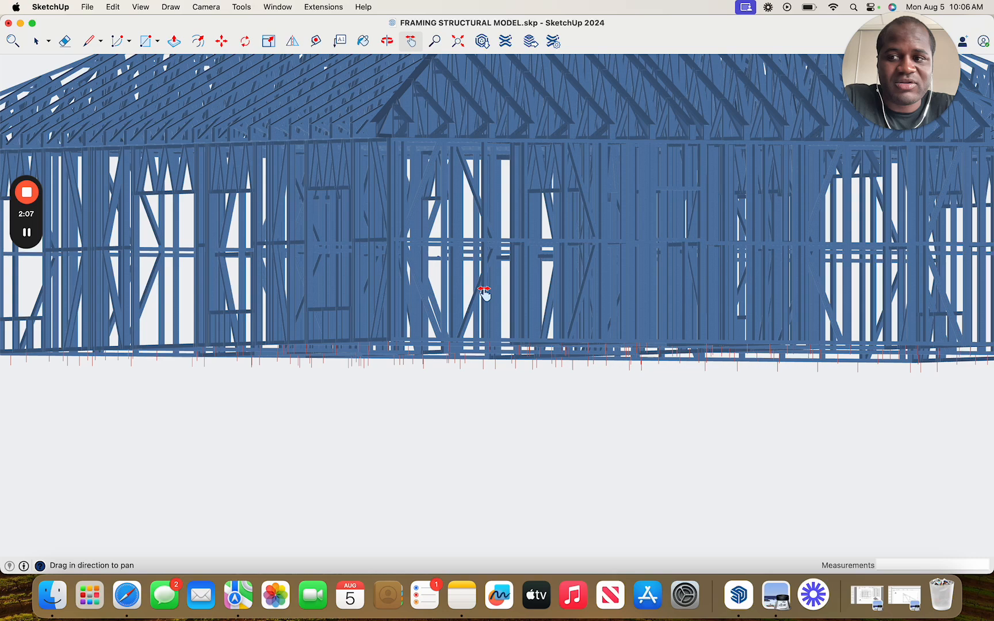
drag(486, 294, 437, 368)
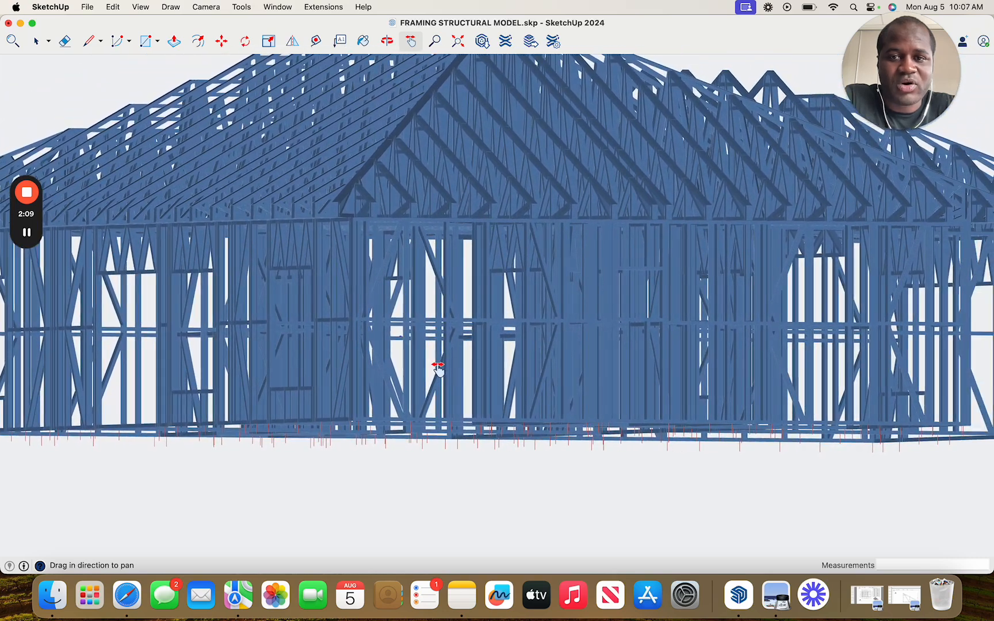
drag(437, 371, 533, 345)
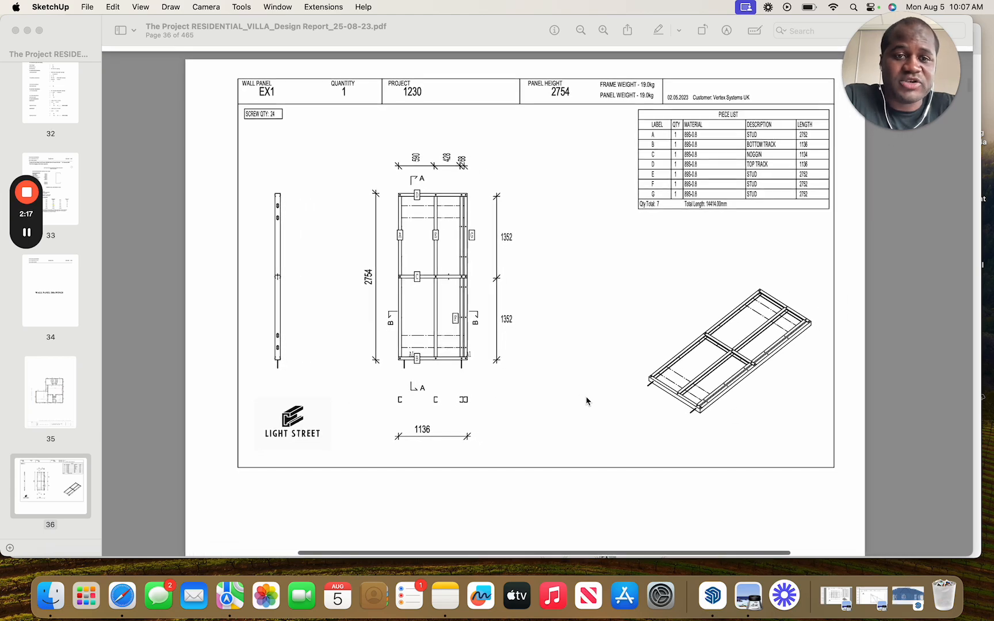
mouse_move(532, 353)
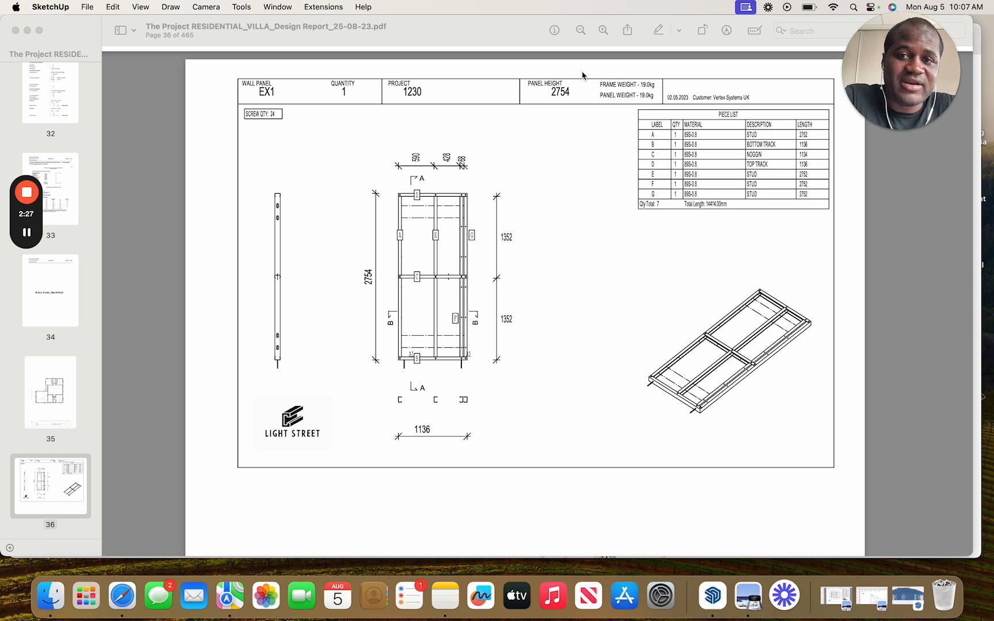
mouse_move(246, 125)
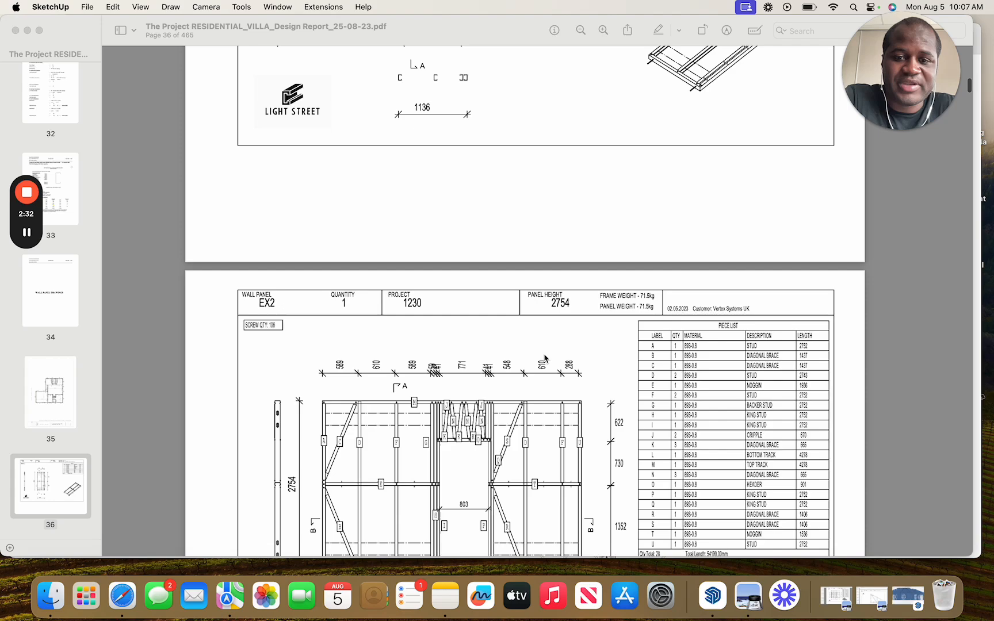
Page down through the wall panel drawings from EX10 onward in the design report
scroll(down, 3)
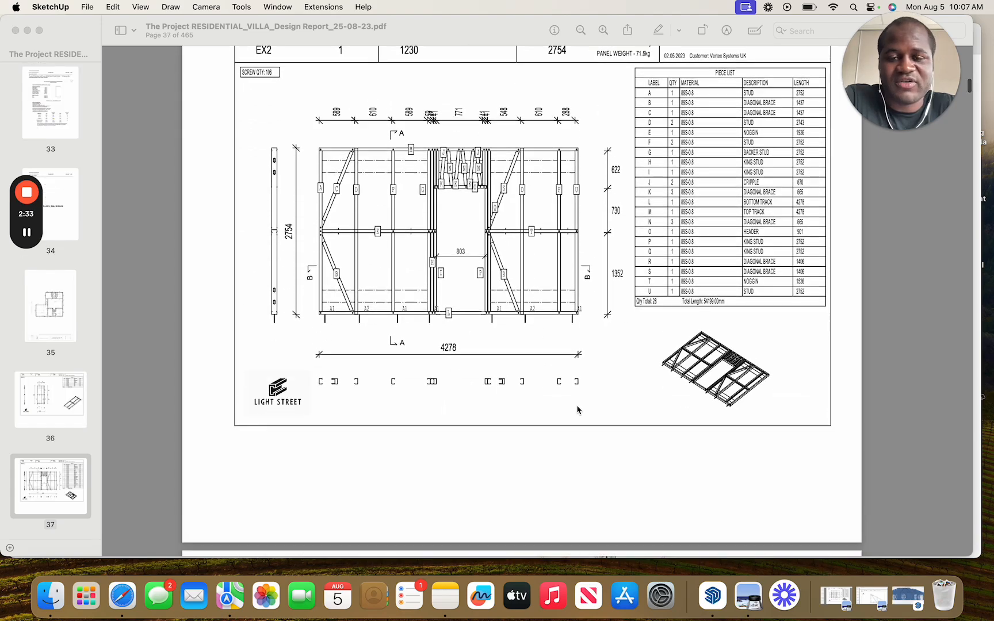
scroll(down, 3)
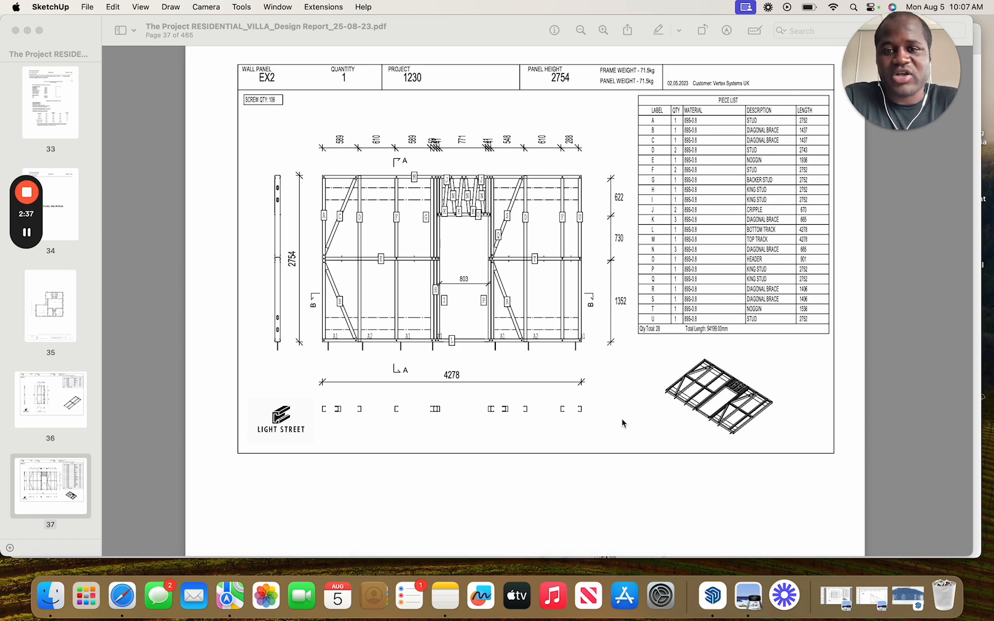
scroll(down, 3)
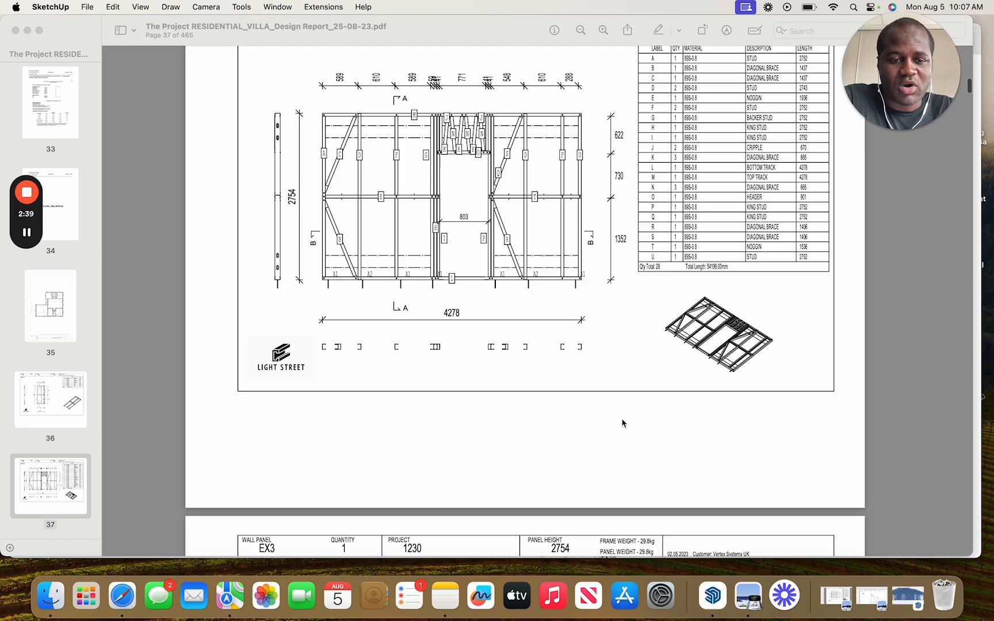
scroll(down, 3)
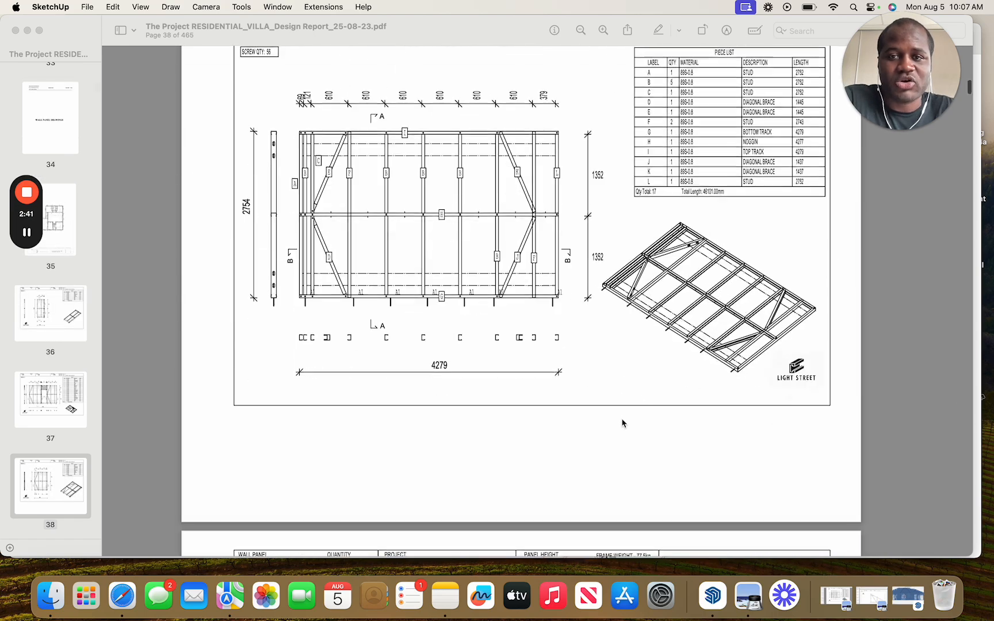
scroll(down, 3)
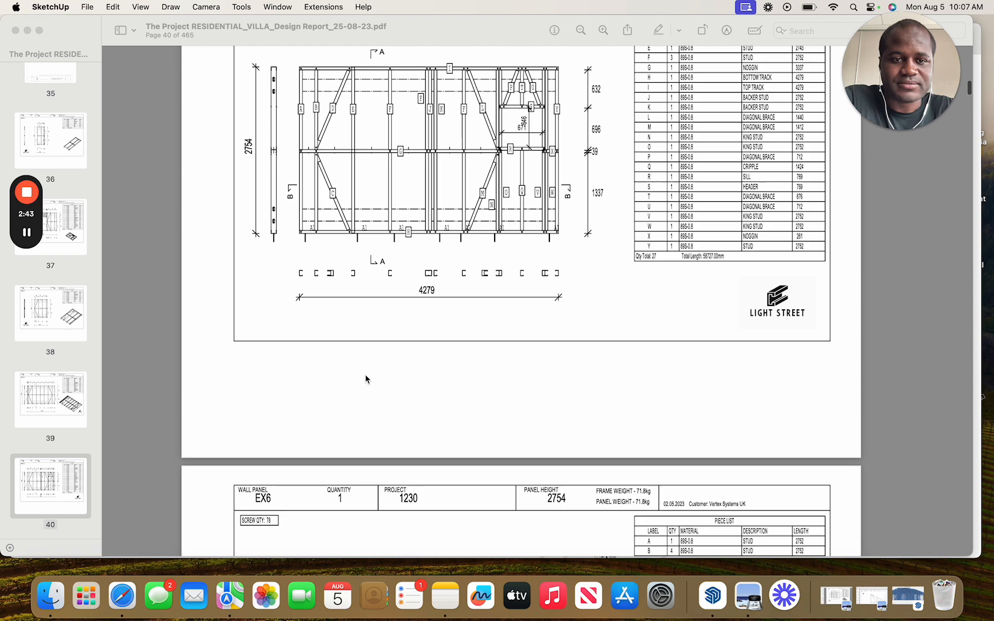
scroll(down, 3)
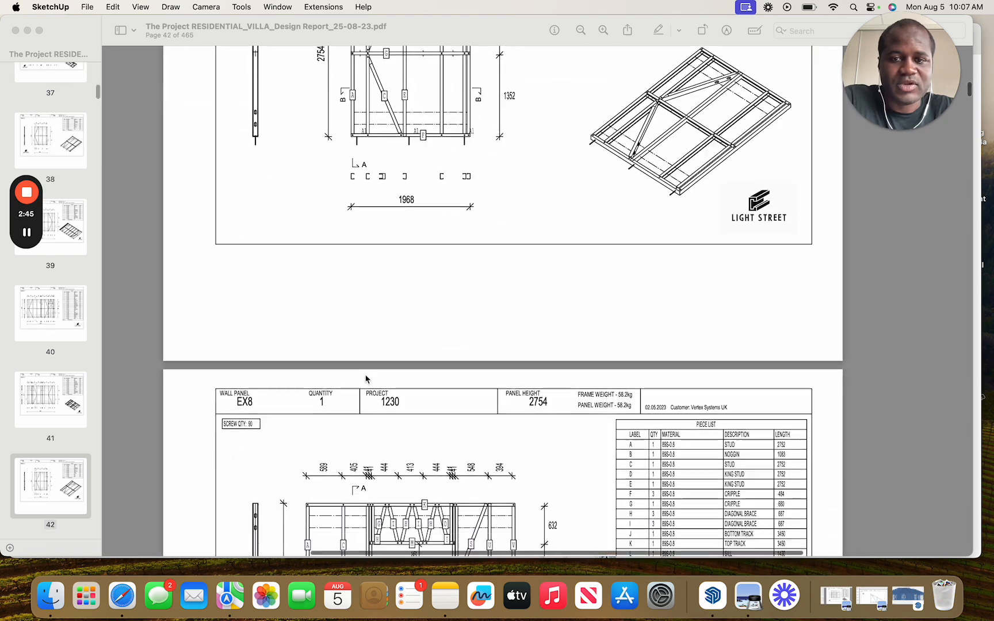
scroll(down, 3)
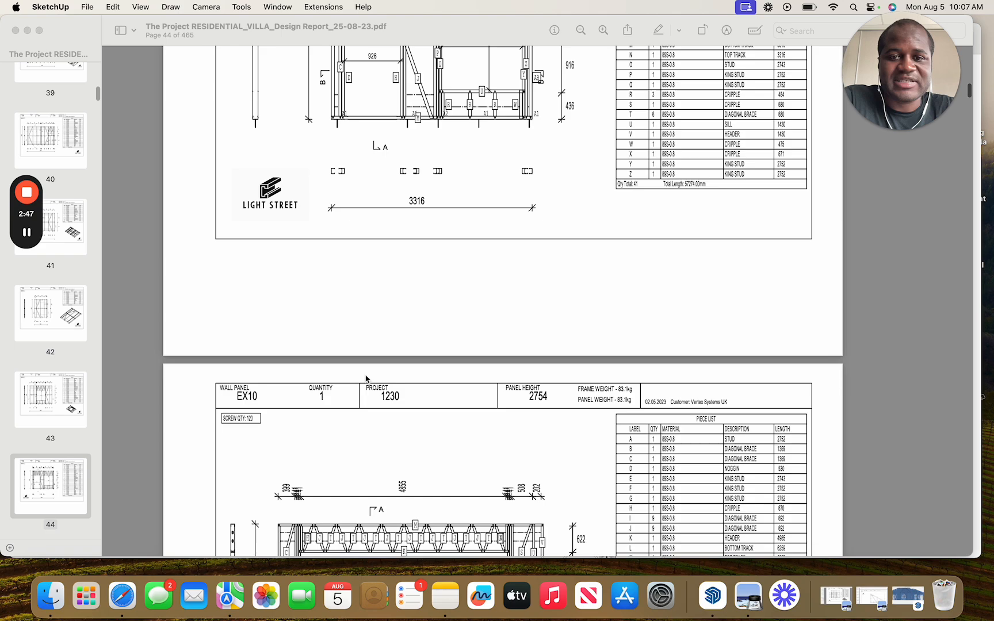
scroll(down, 3)
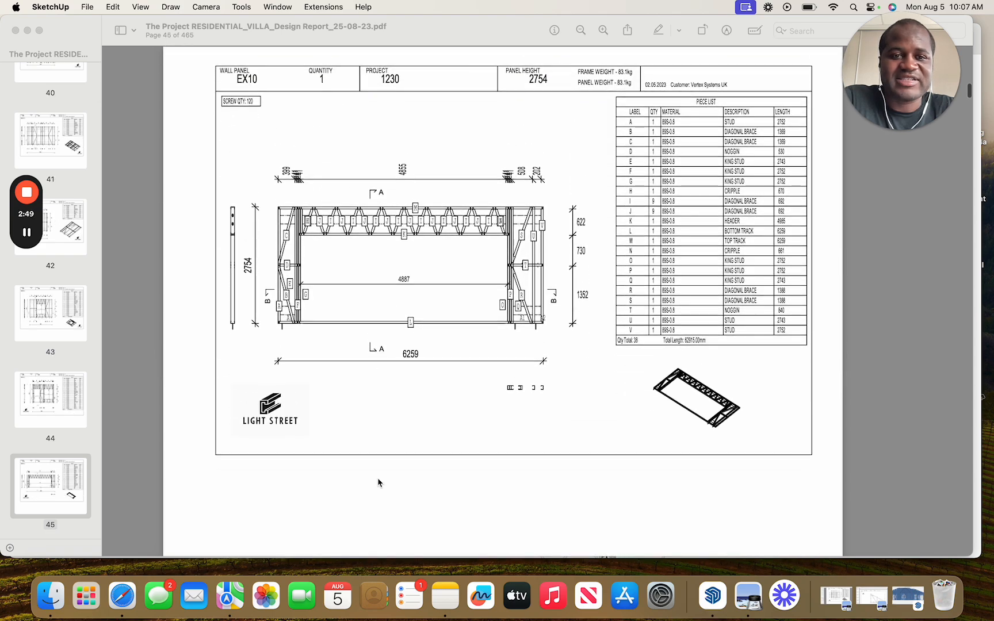
Continue through the remaining wall panel drawings up to EX20 on page 54
scroll(down, 3)
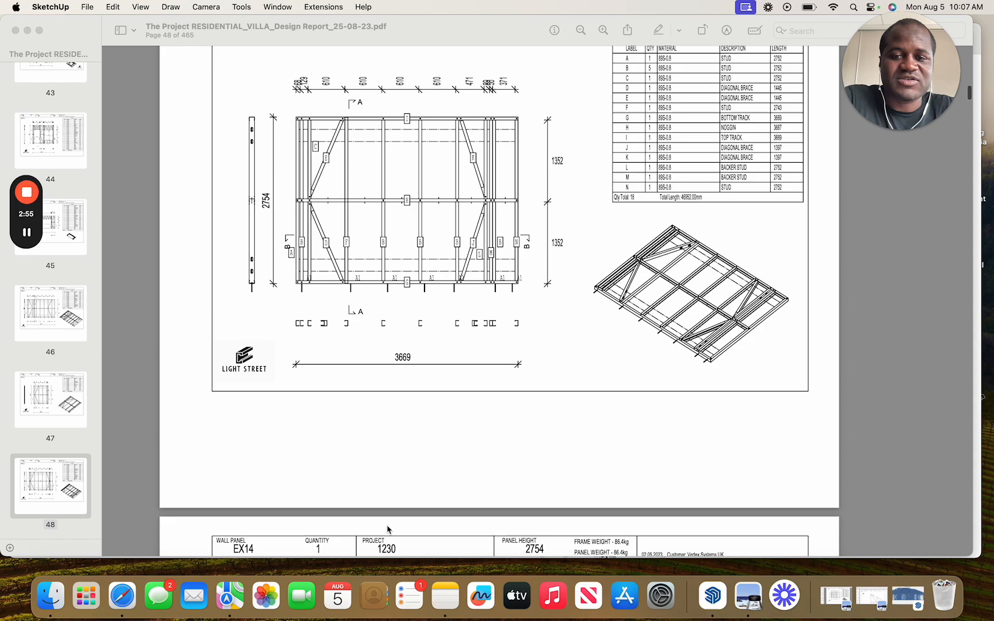
scroll(down, 3)
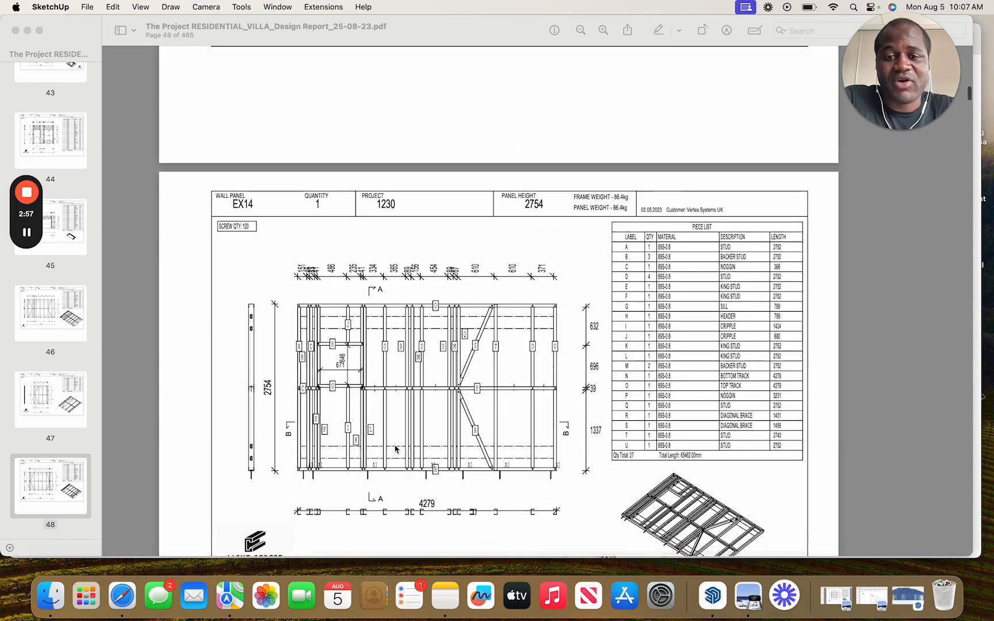
scroll(down, 3)
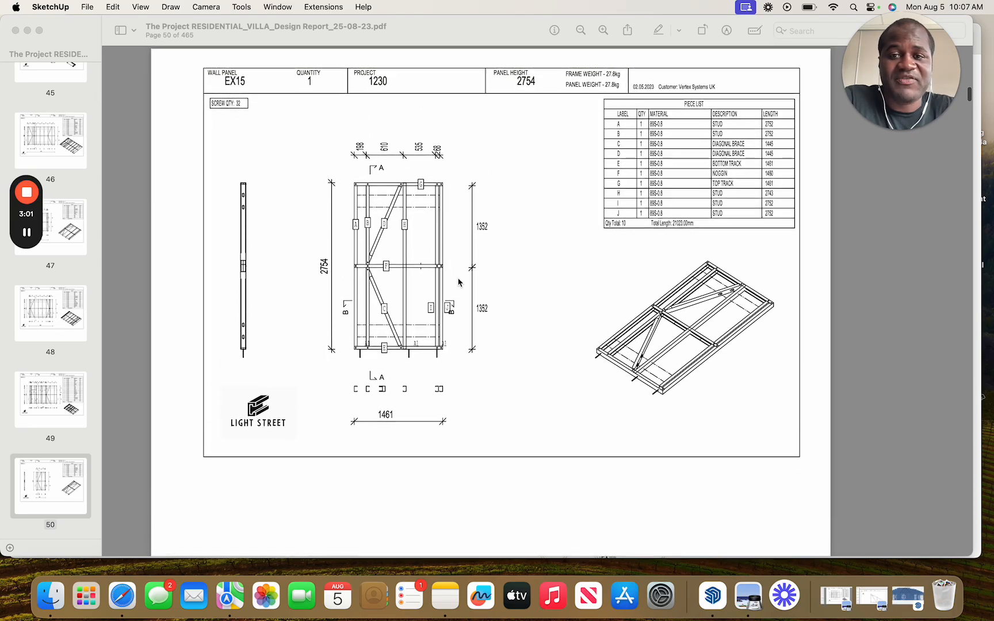
scroll(down, 3)
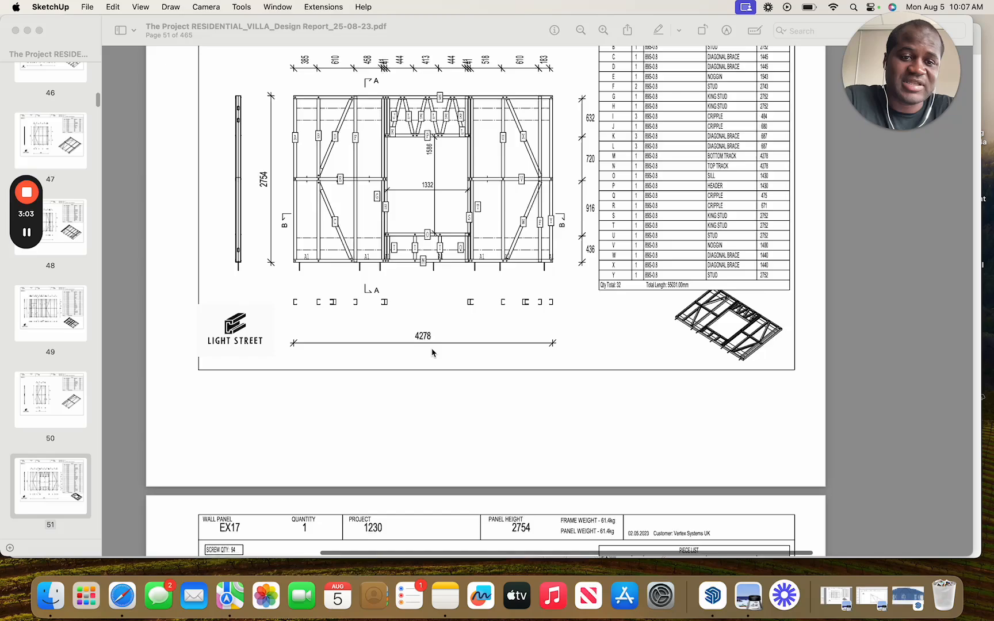
scroll(down, 3)
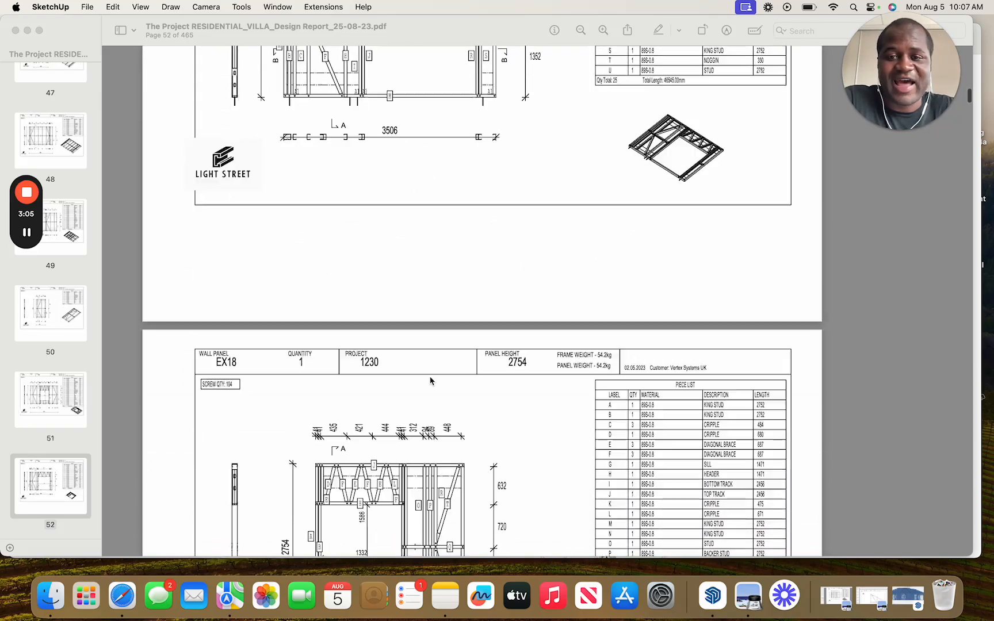
scroll(down, 3)
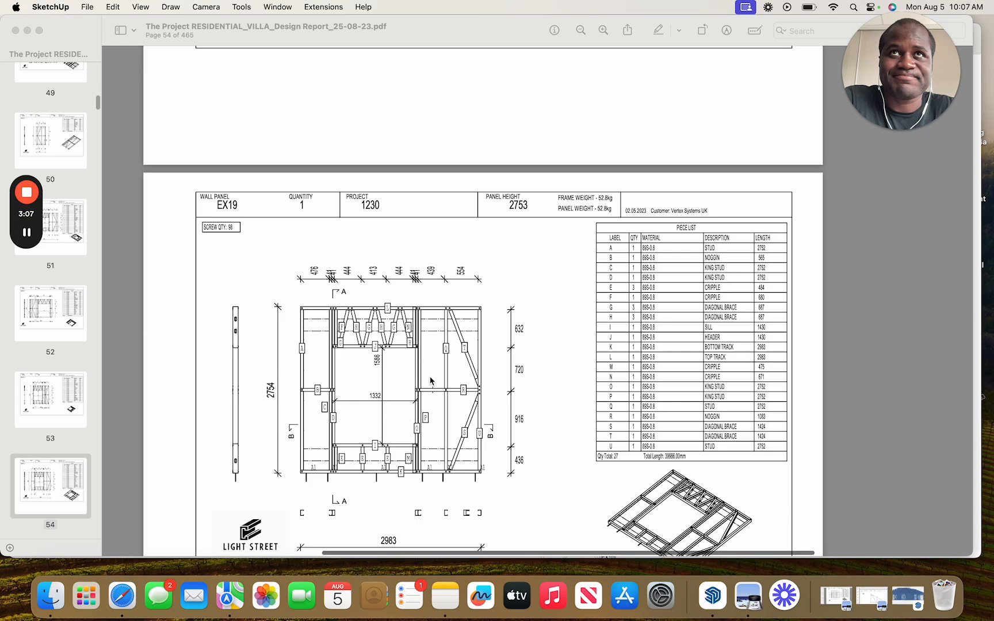
scroll(down, 3)
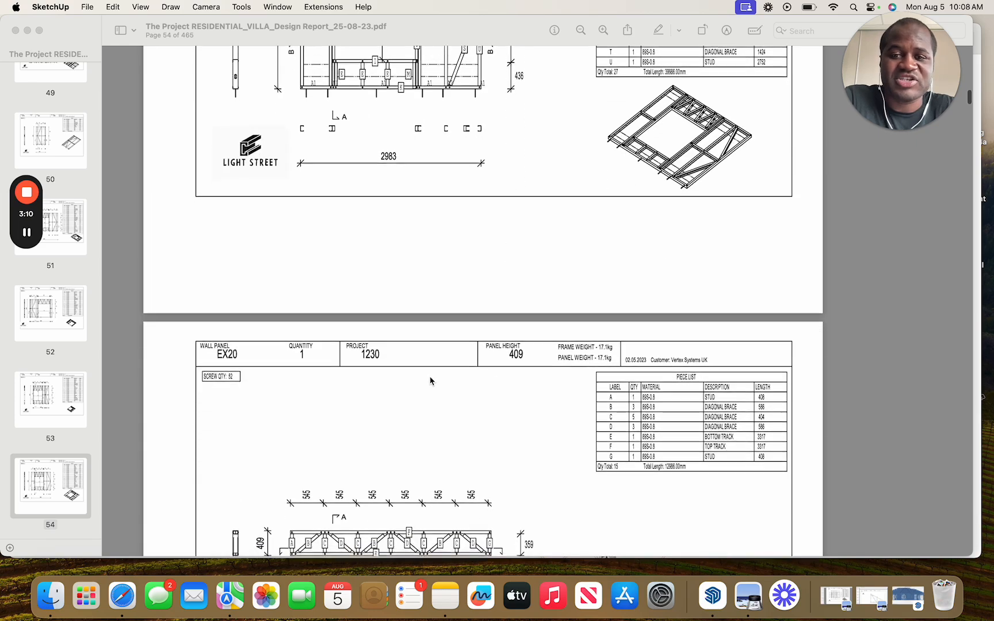
scroll(down, 3)
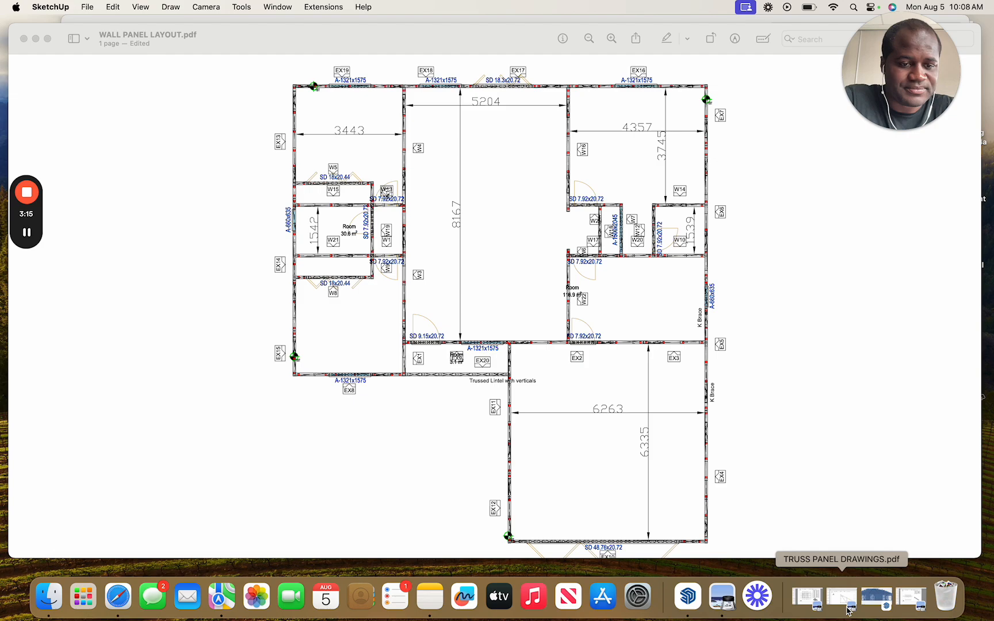
Bring up TRUSS PANEL DRAWINGS.pdf and page through trusses J5 to J8 on pages 11–15
click(841, 596)
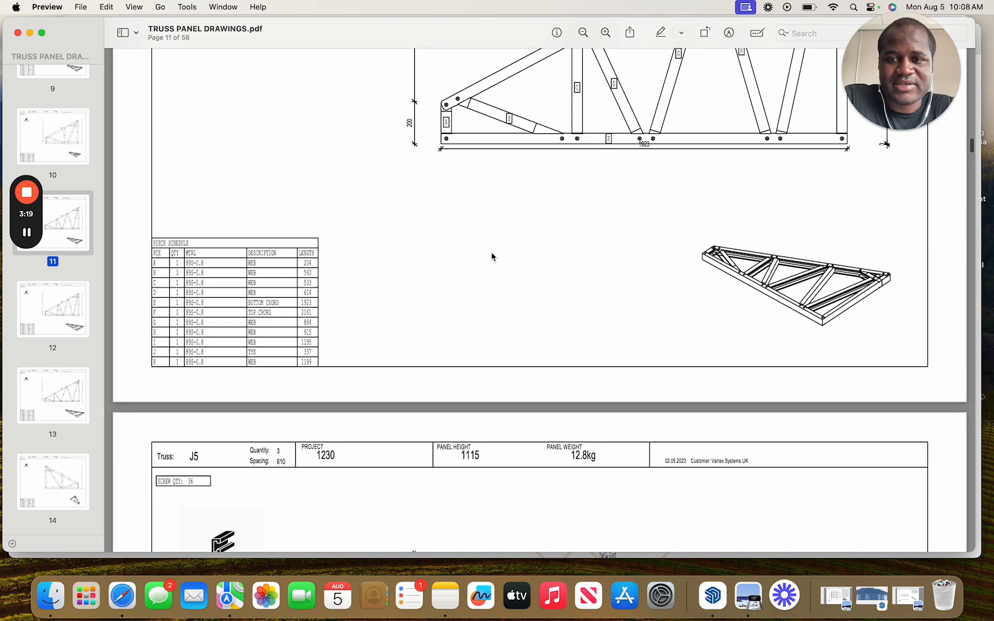
scroll(down, 3)
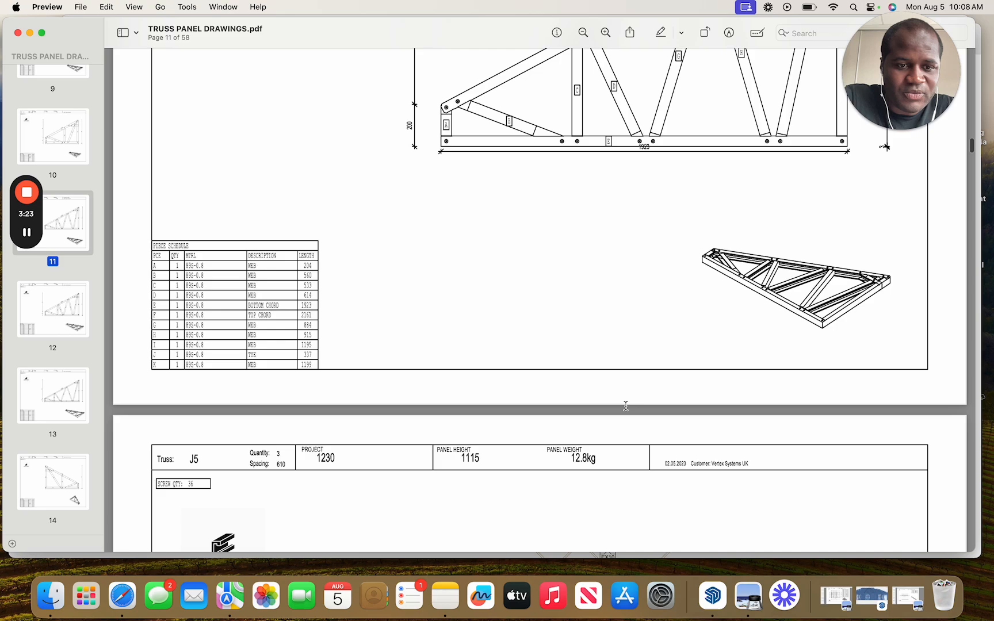
scroll(down, 3)
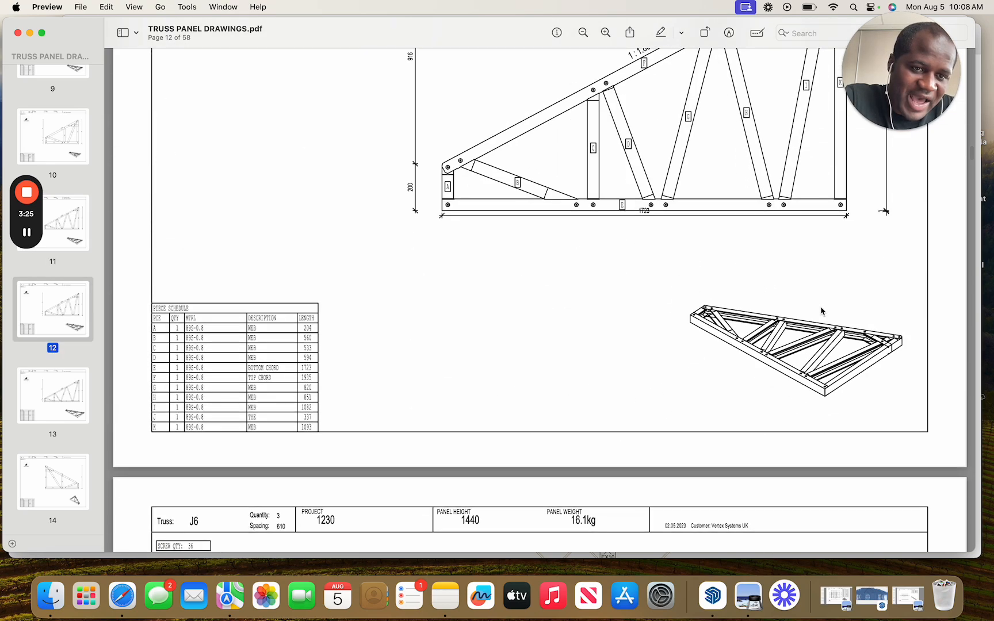
scroll(down, 3)
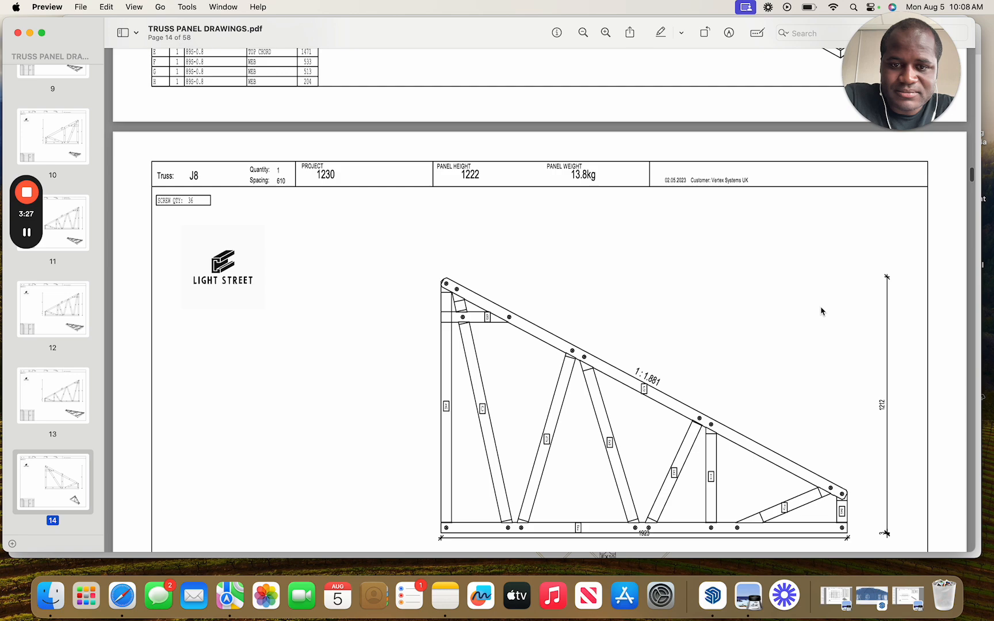
scroll(down, 3)
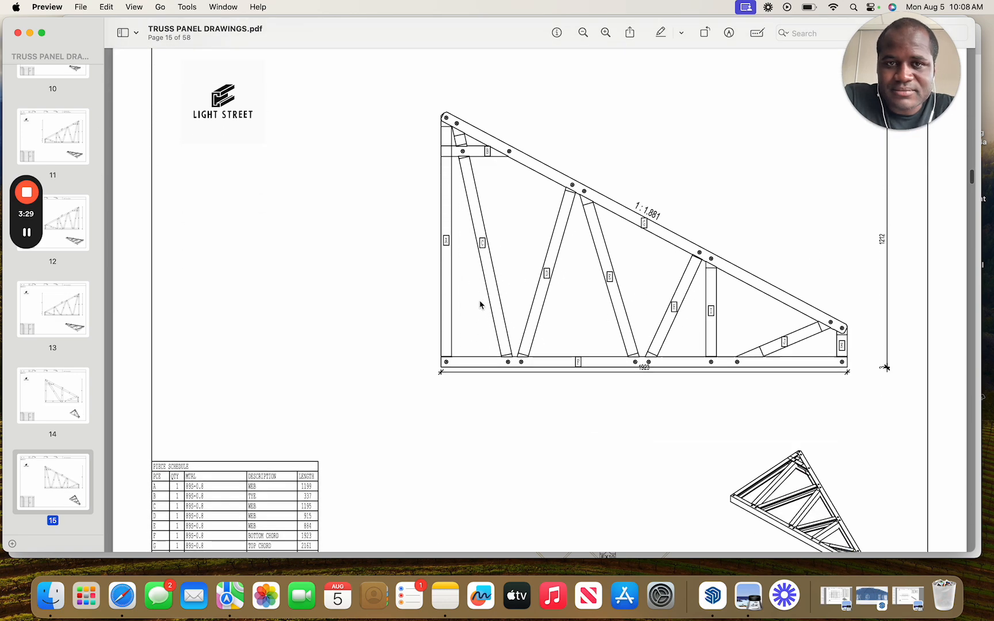
scroll(down, 3)
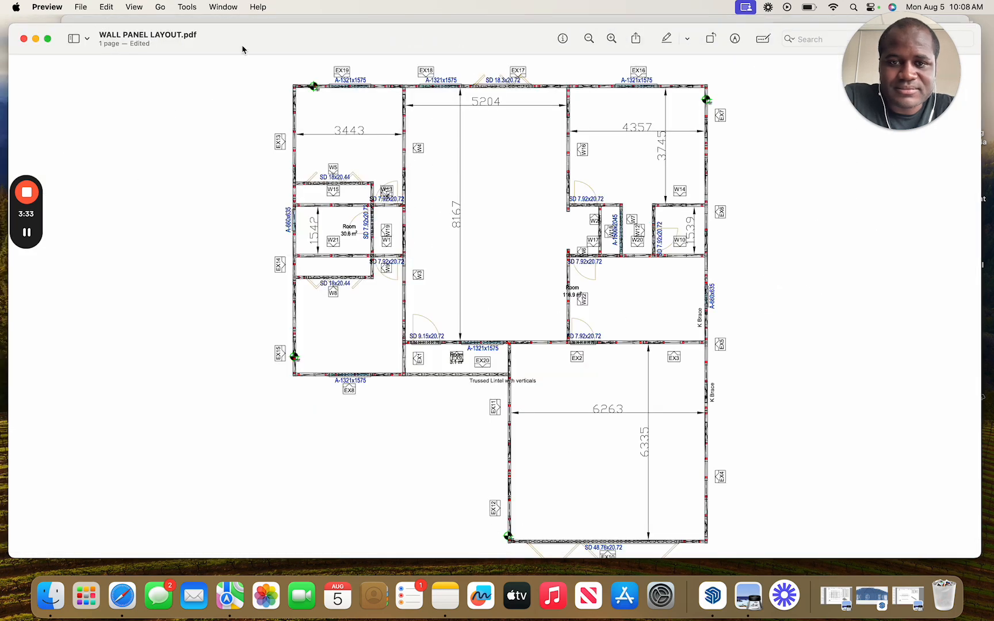
mouse_move(327, 156)
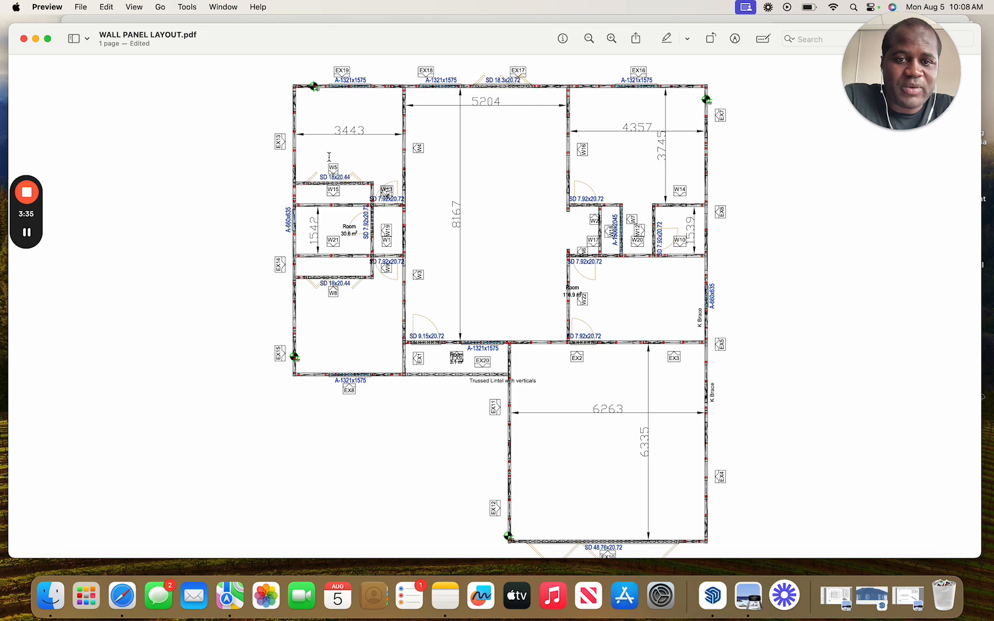
mouse_move(872, 601)
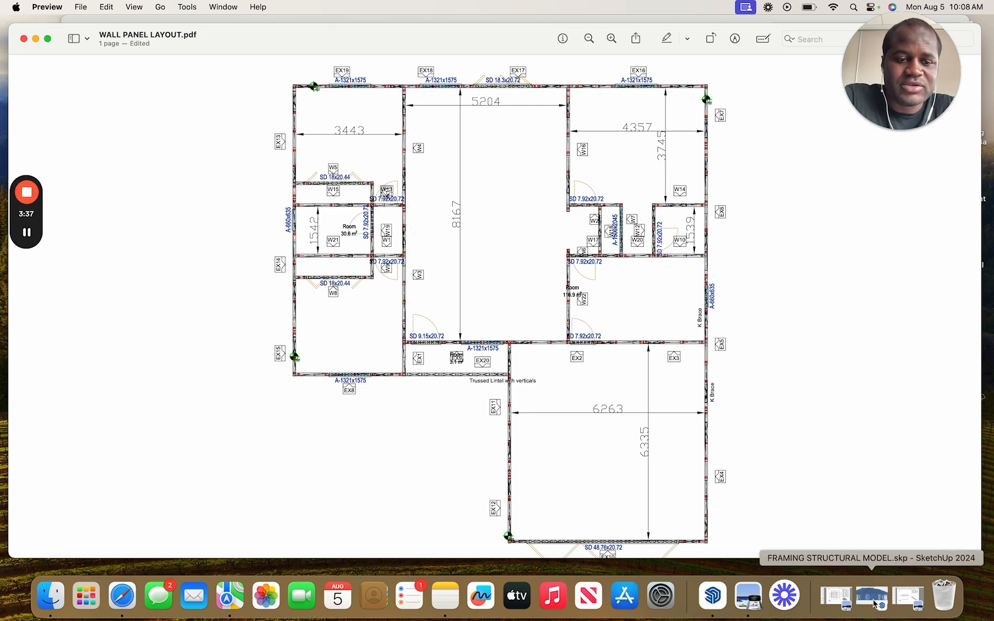
Check the SketchUp framing model, then return to the villa design report at EX20
click(737, 594)
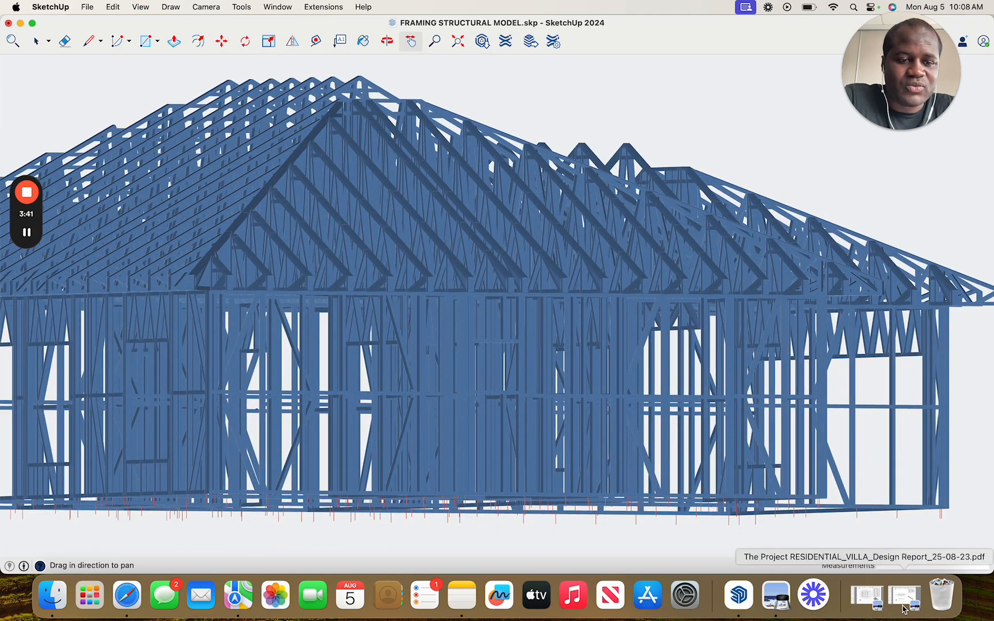
click(901, 595)
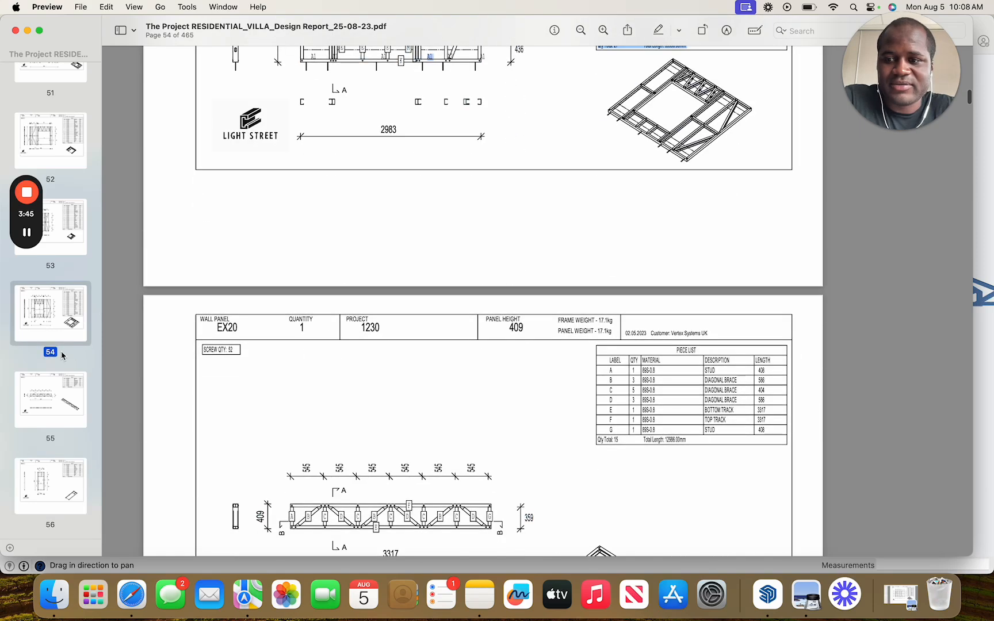
Jump to page 80's truss finite element model, view the joint coordinates table, then return to page 4
scroll(down, 3)
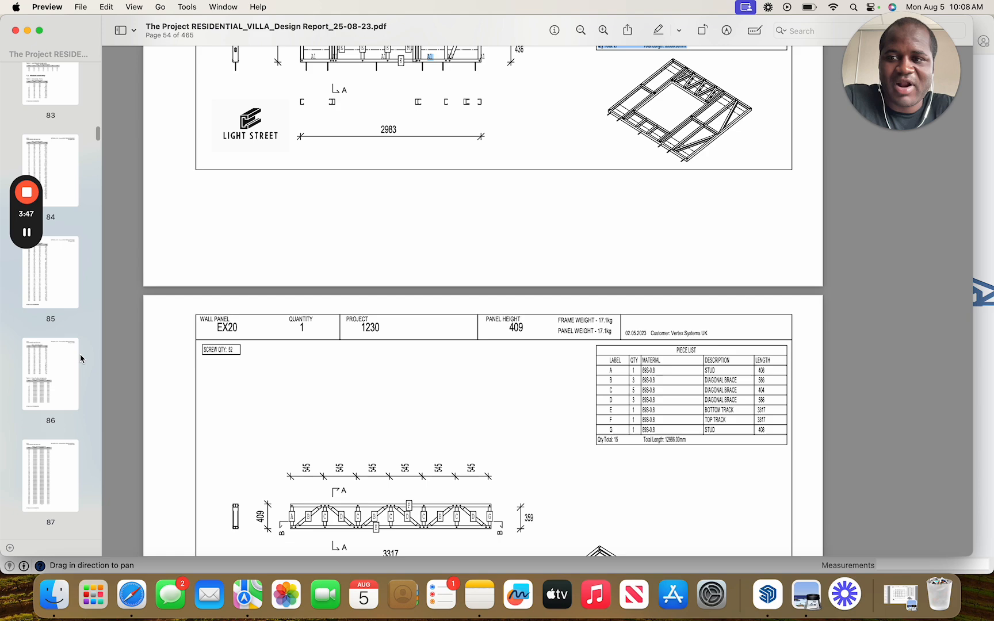
click(50, 445)
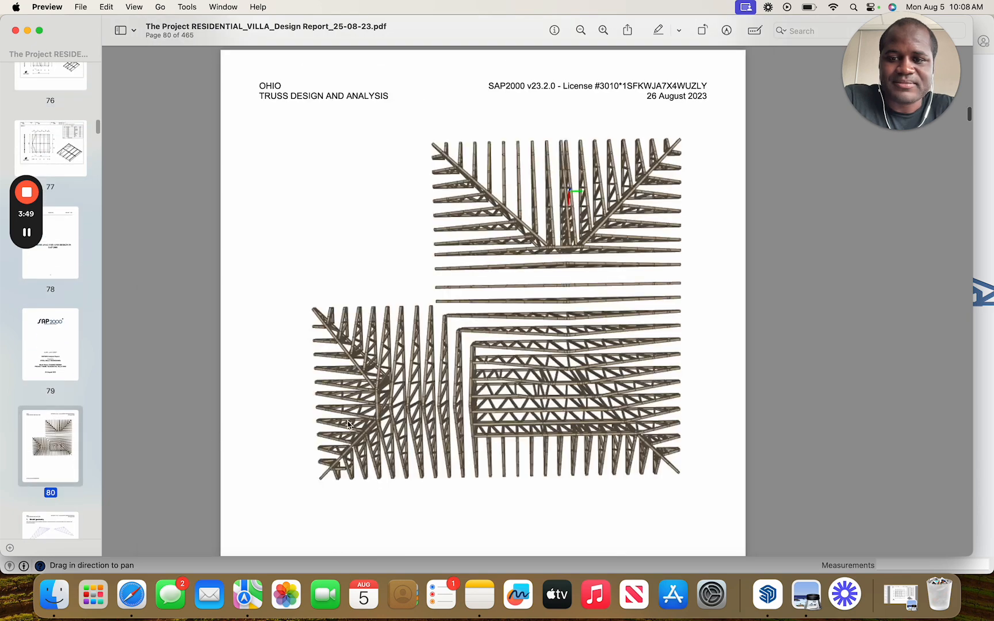
scroll(down, 3)
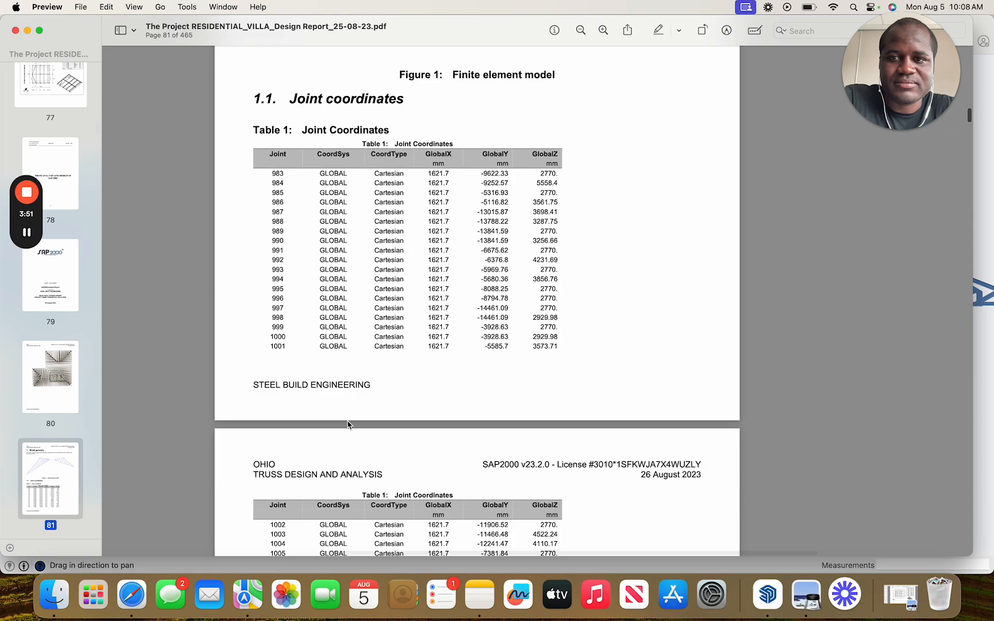
scroll(down, 3)
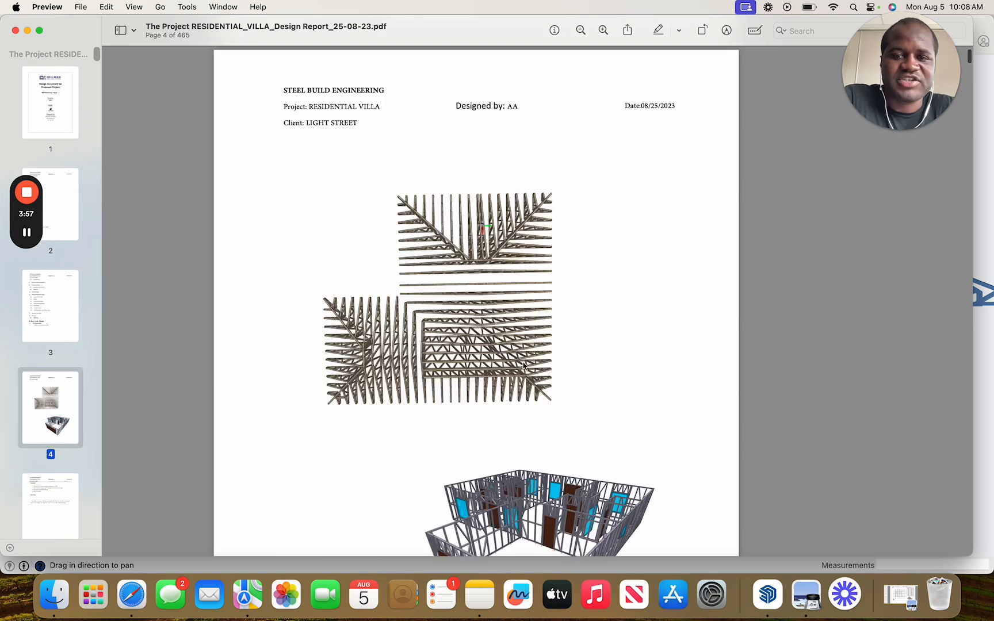
scroll(down, 3)
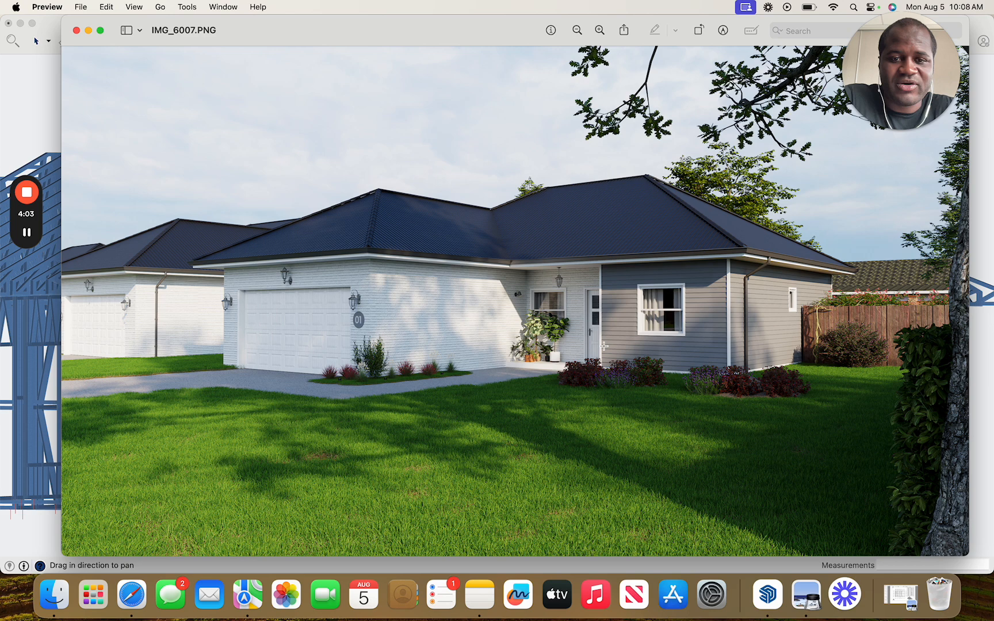
mouse_move(338, 179)
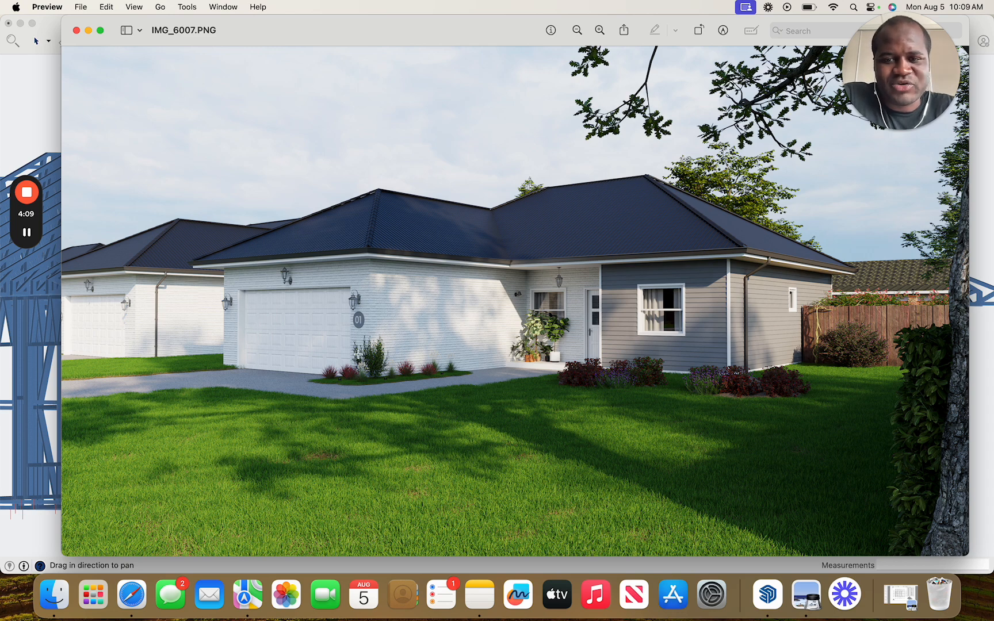
mouse_move(478, 331)
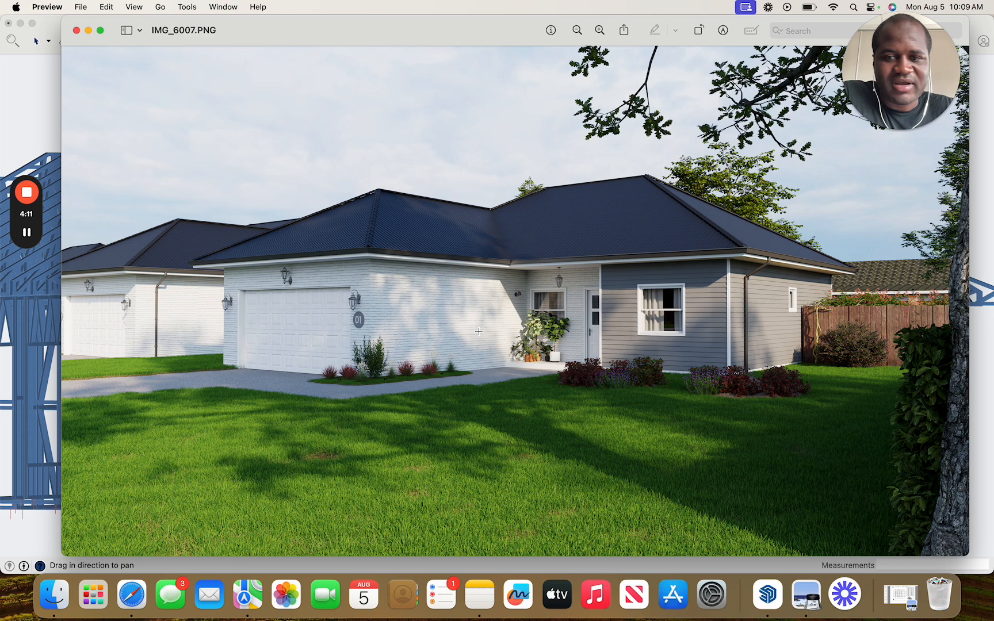
mouse_move(548, 325)
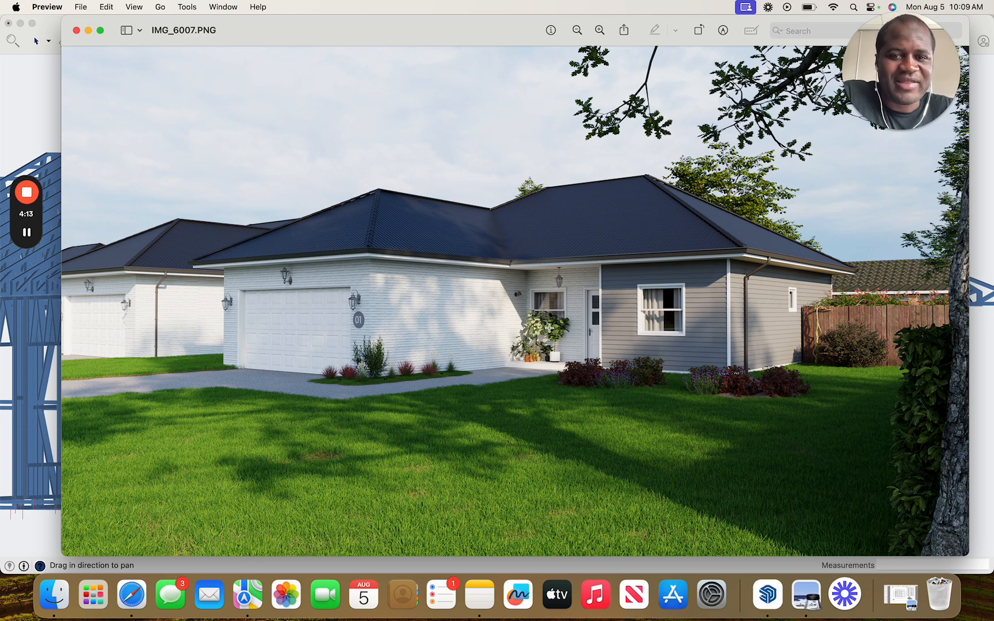